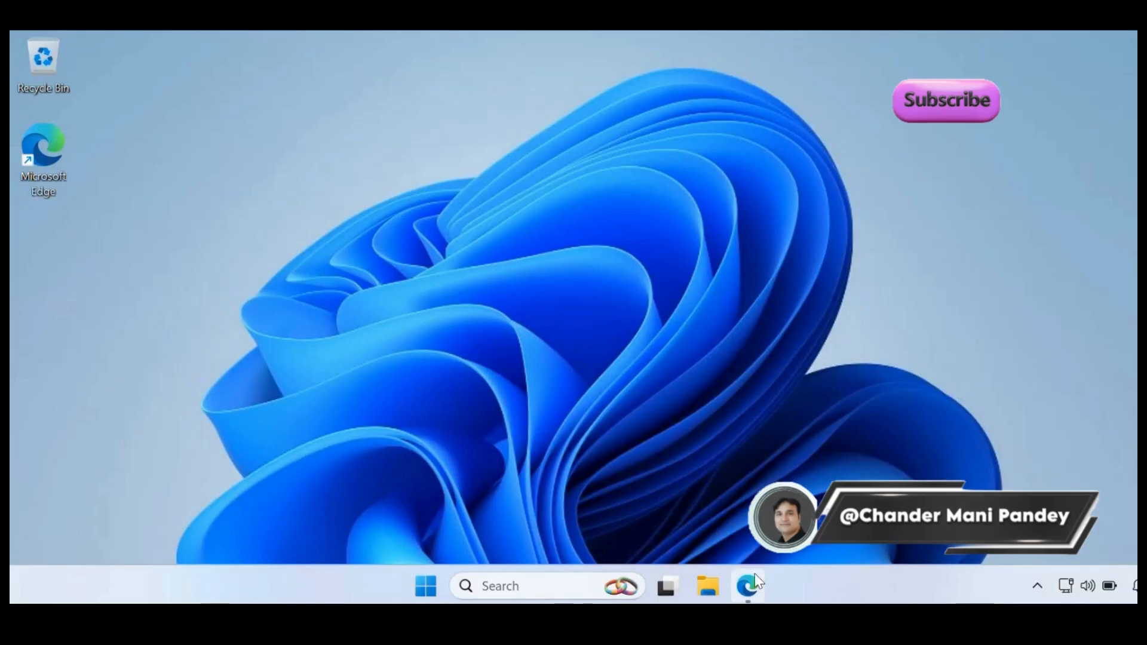
Navigate from the Devices section to the empty Device clean-up rules page.
left_click(747, 586)
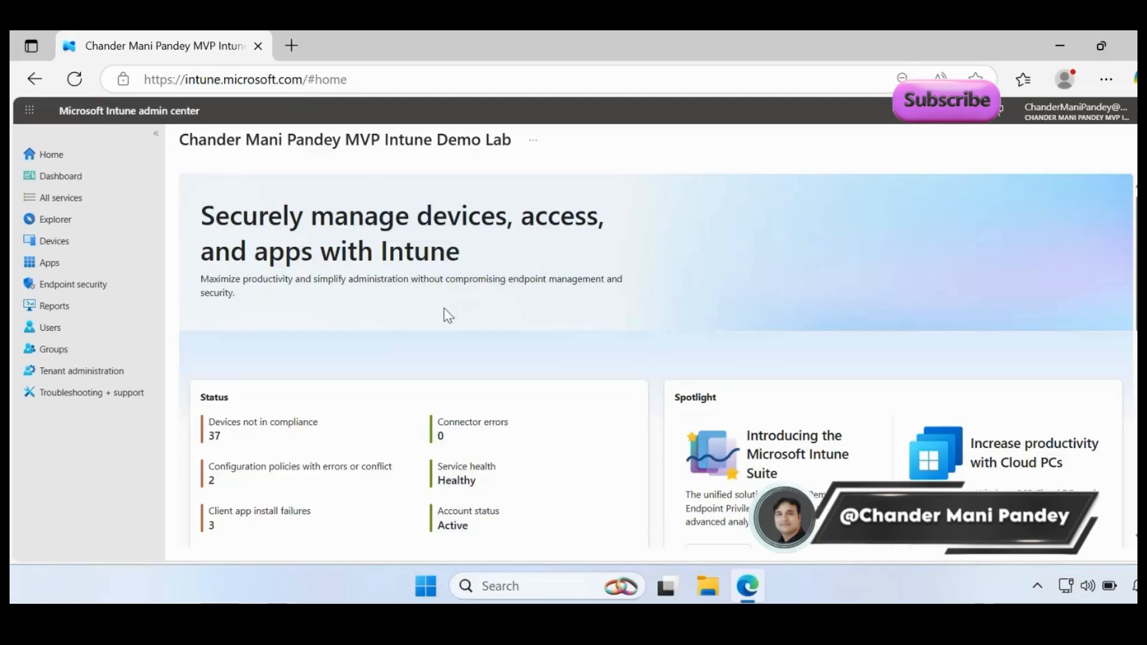
left_click(54, 240)
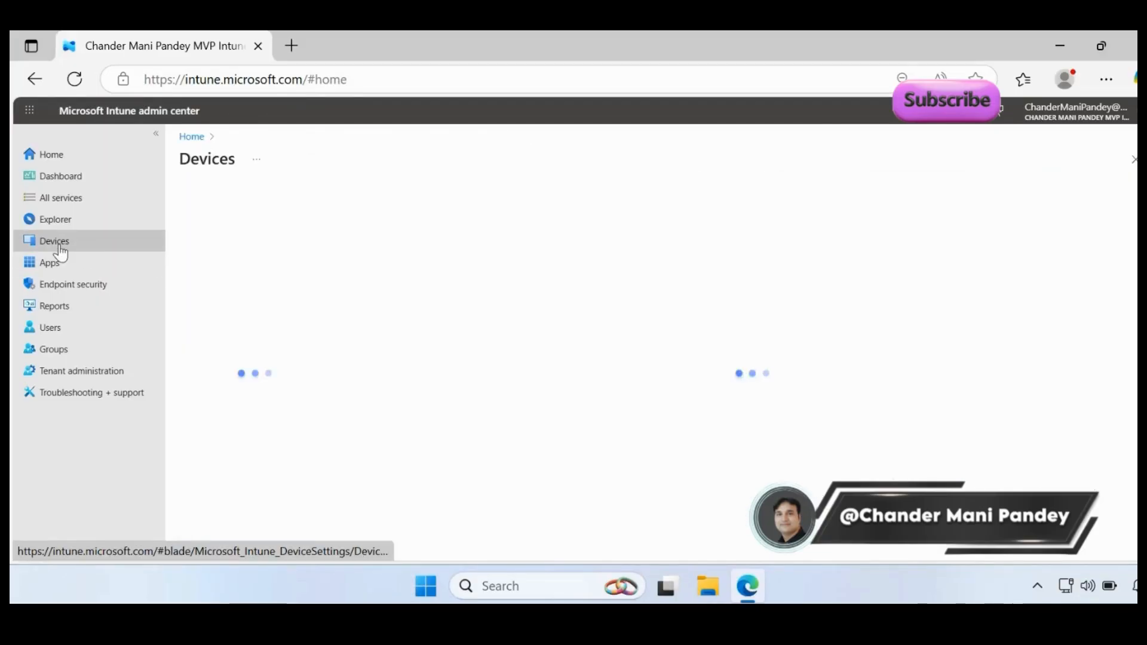
left_click(54, 240)
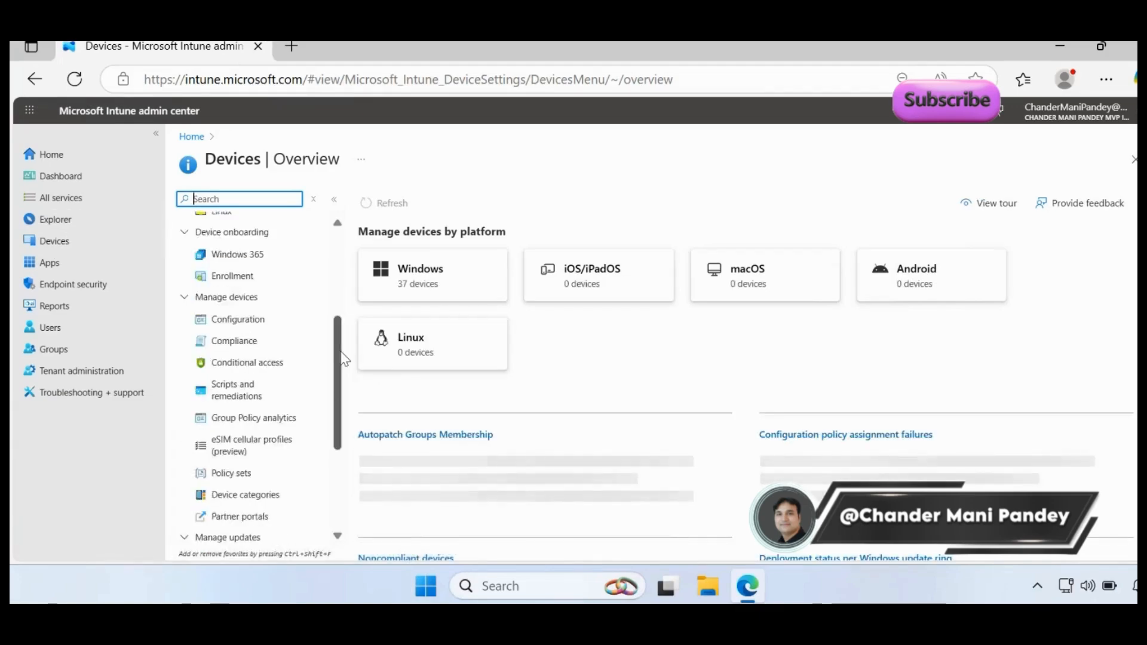
scroll("down", 3)
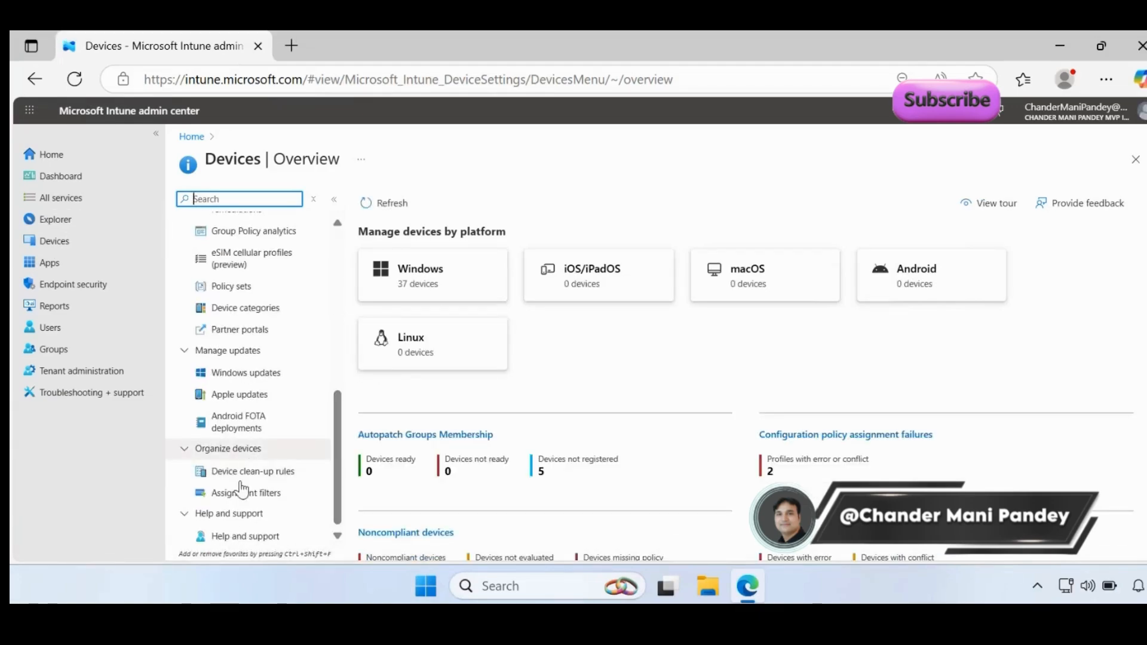
mouse_move(252, 471)
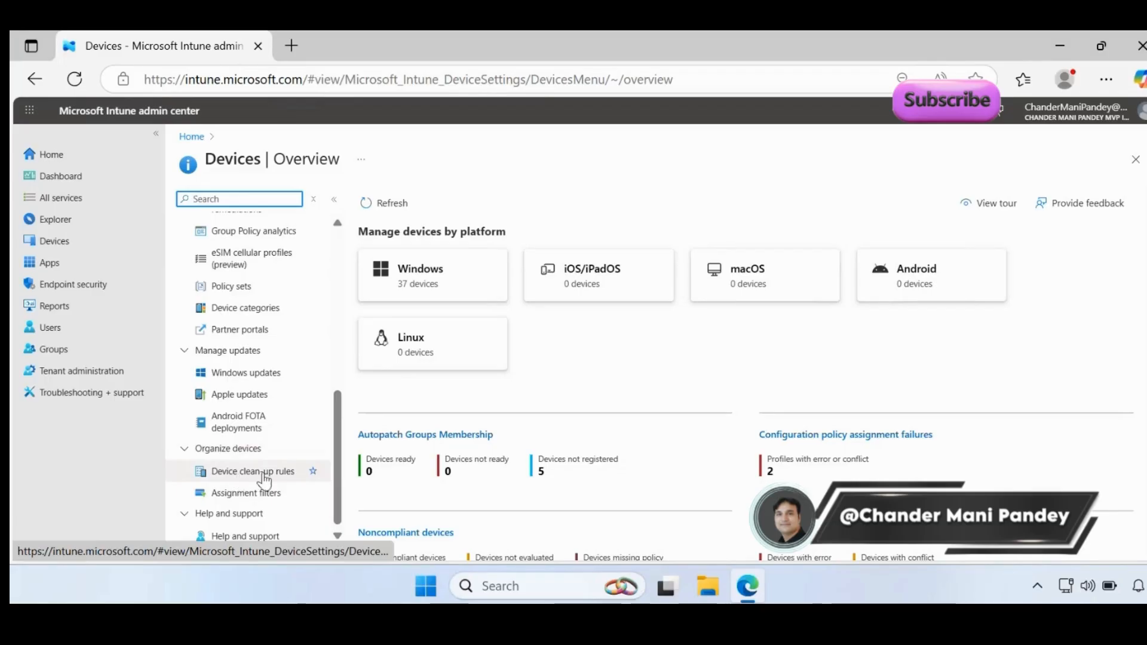
left_click(253, 470)
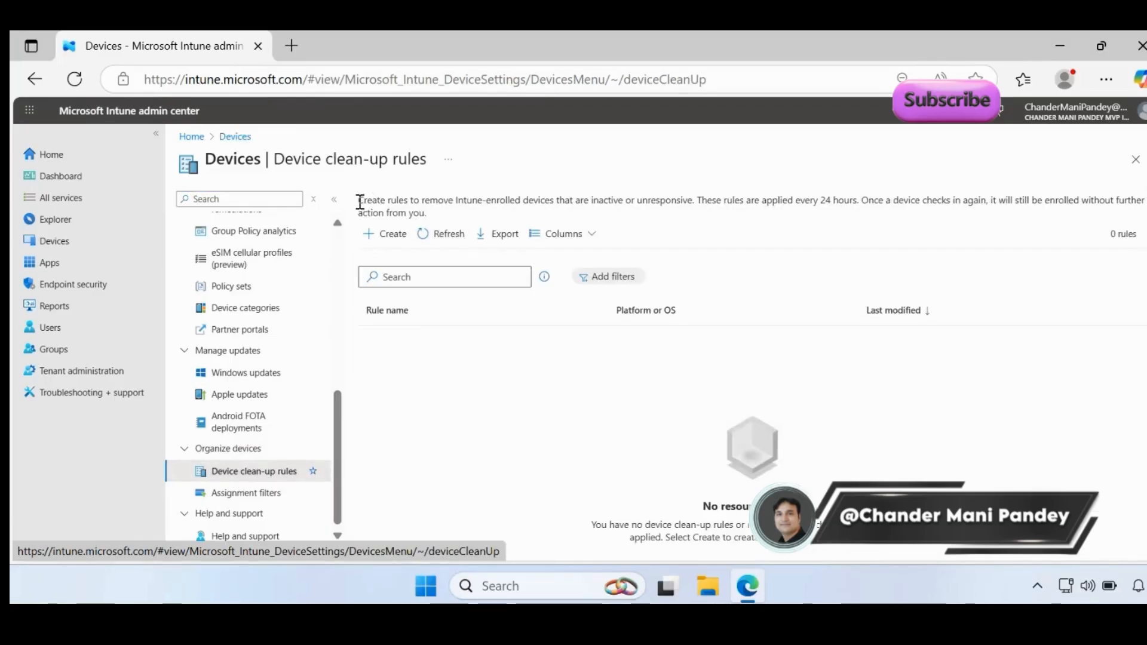
Highlight the clean-up rules explanation text and return to the Devices section.
left_click_drag(358, 199, 523, 199)
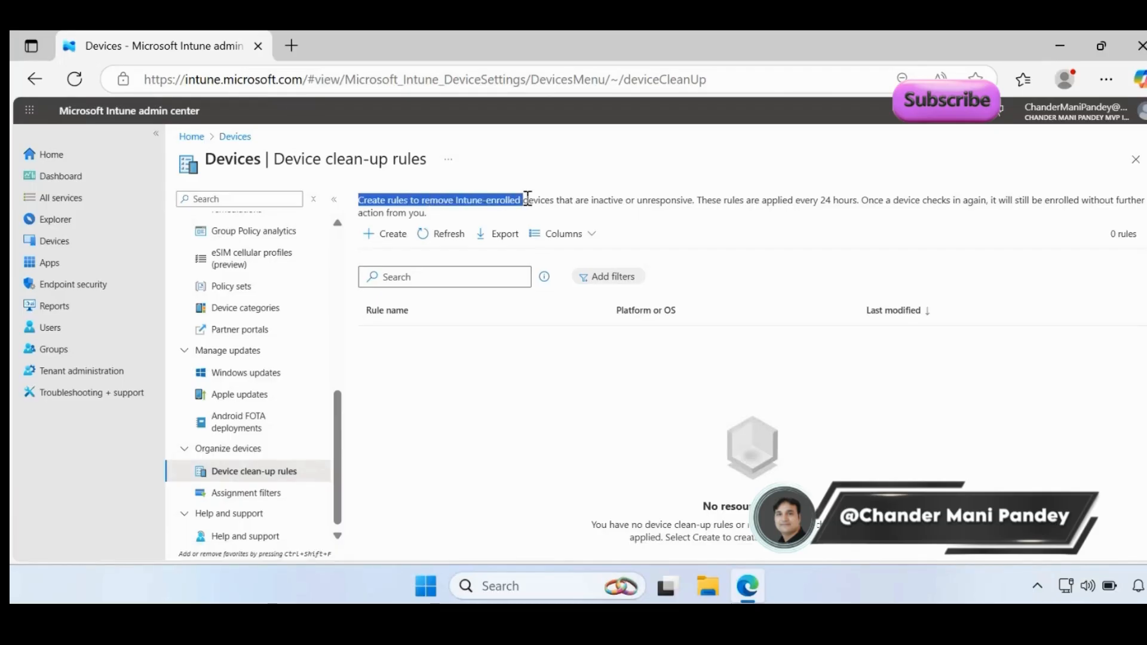
left_click_drag(523, 200, 621, 200)
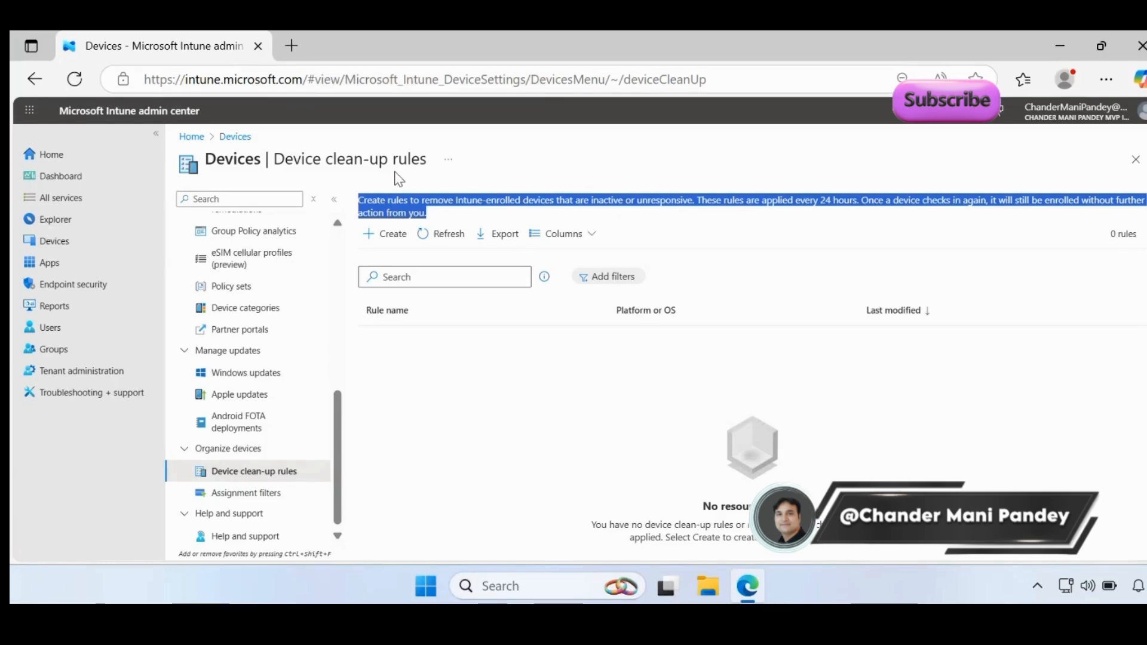
left_click(53, 240)
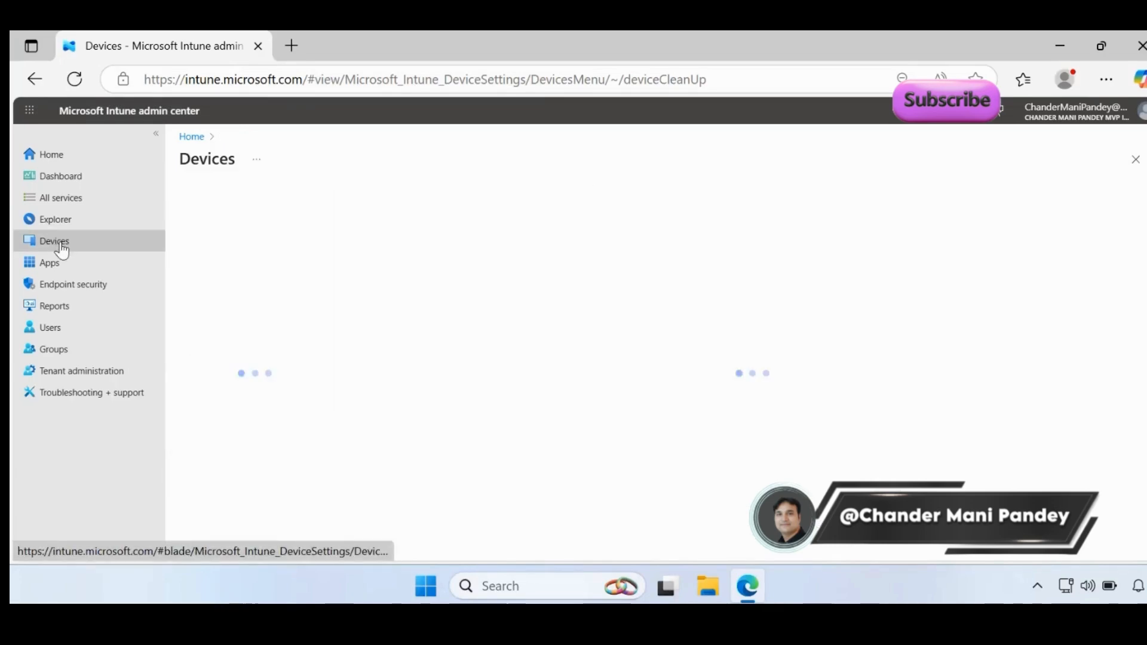
Sort the 37 Windows devices by Last check-in, then go to the Windows device clean-up rules page.
left_click(53, 241)
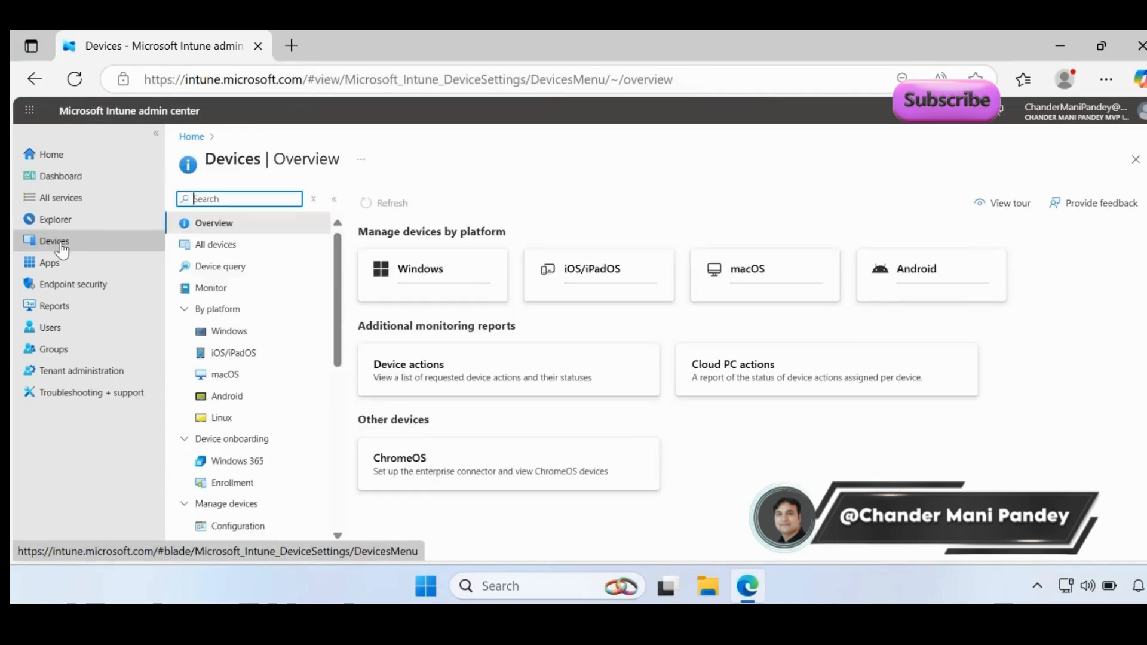
left_click(431, 275)
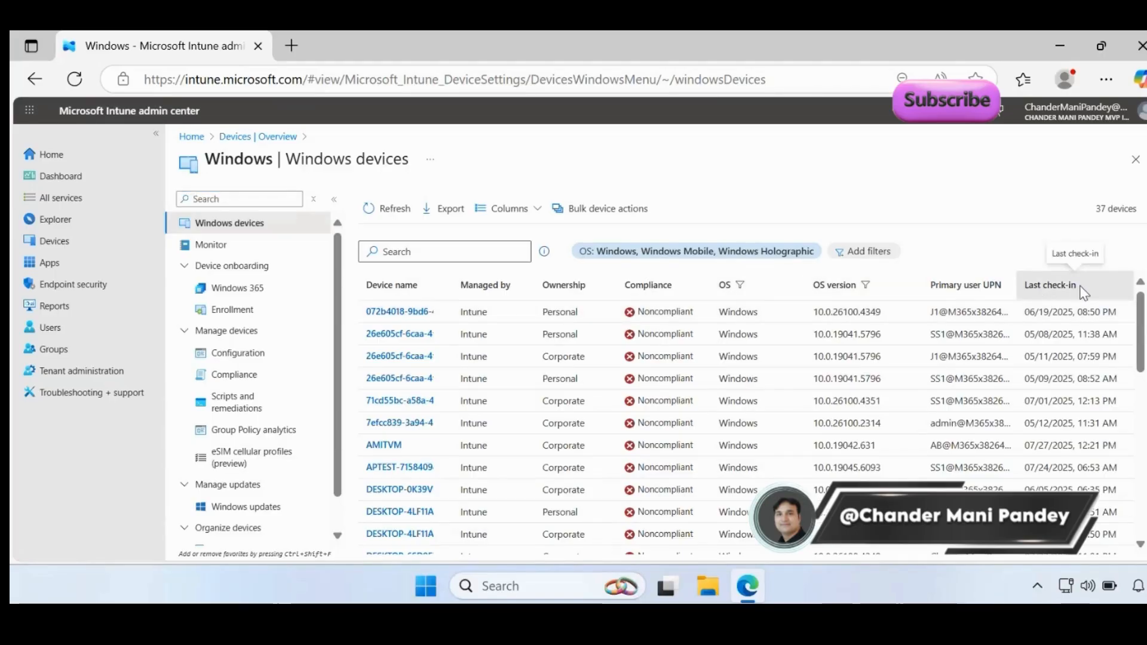
left_click(1052, 284)
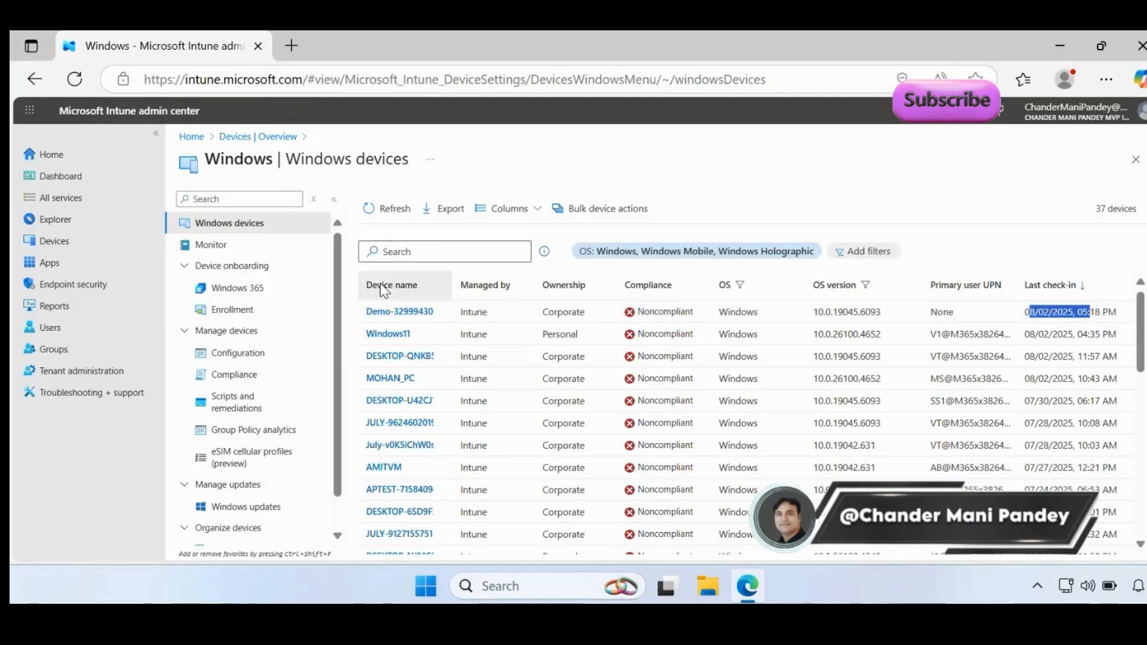
left_click(253, 514)
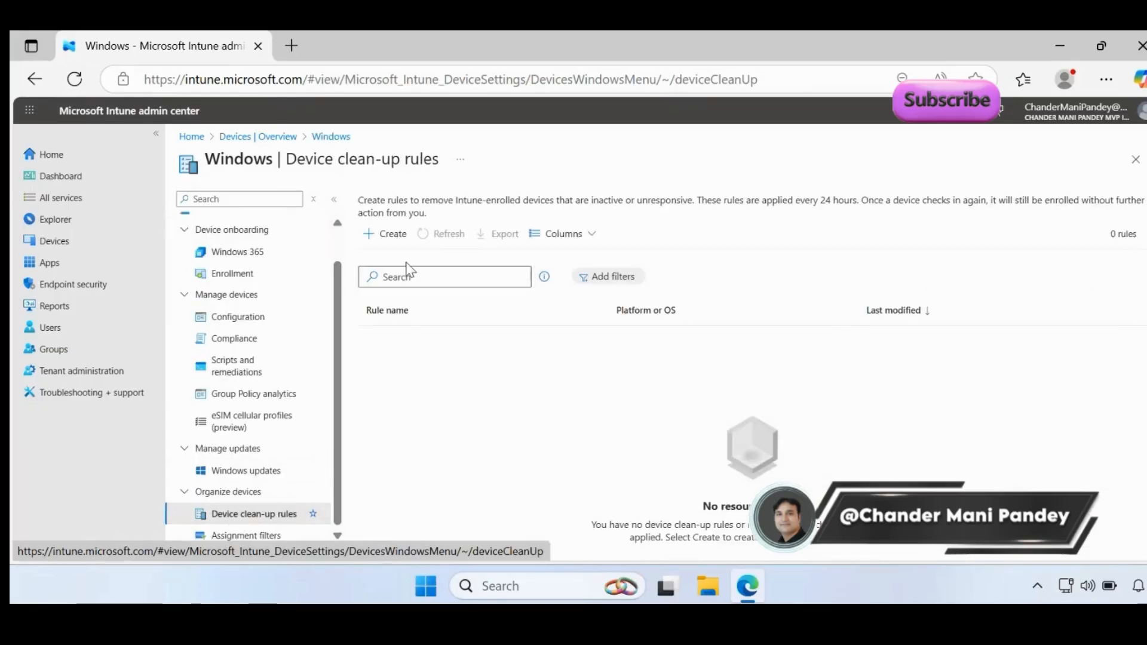
Start a new clean-up rule with name and description 'Windows Platform'.
left_click(386, 233)
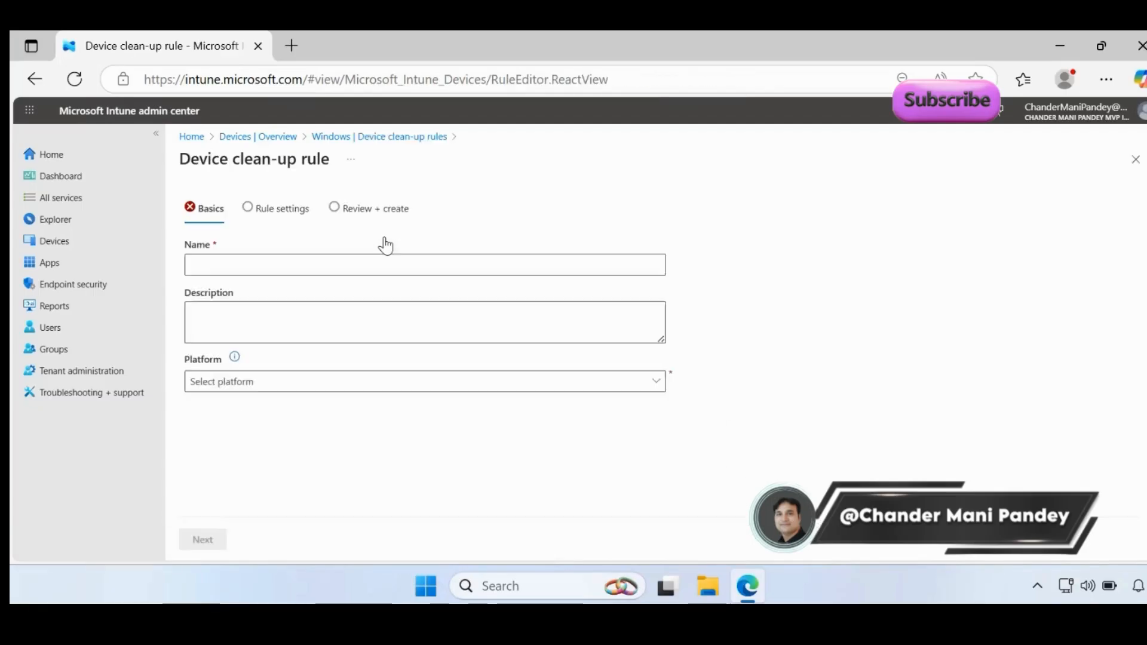
left_click(424, 265)
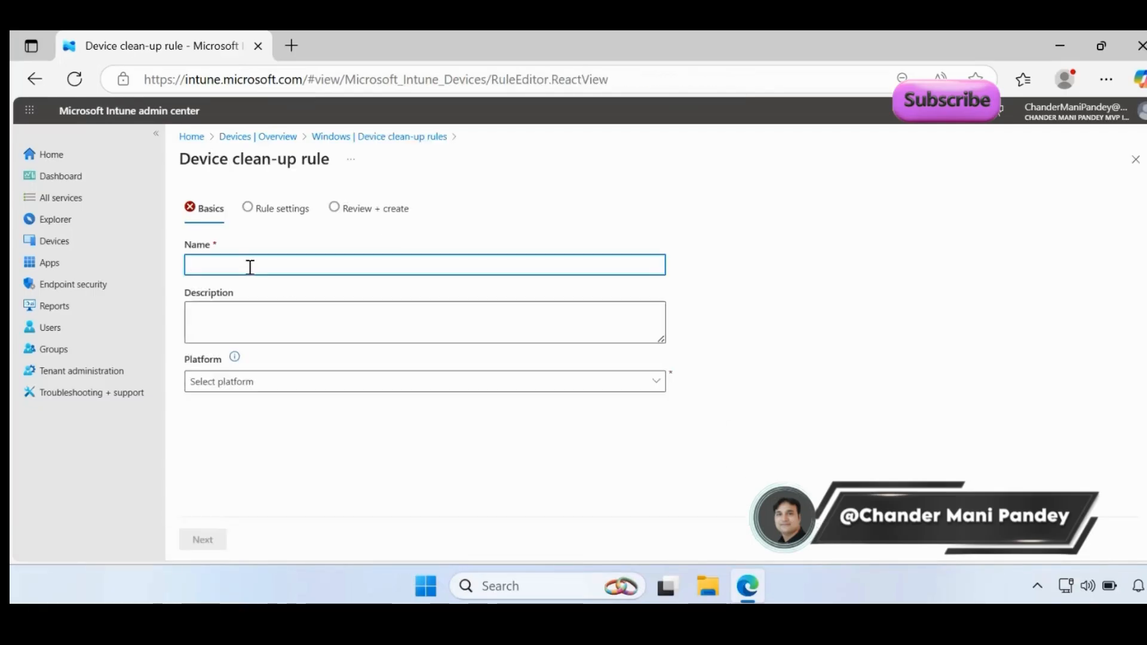
type("Windows Platform")
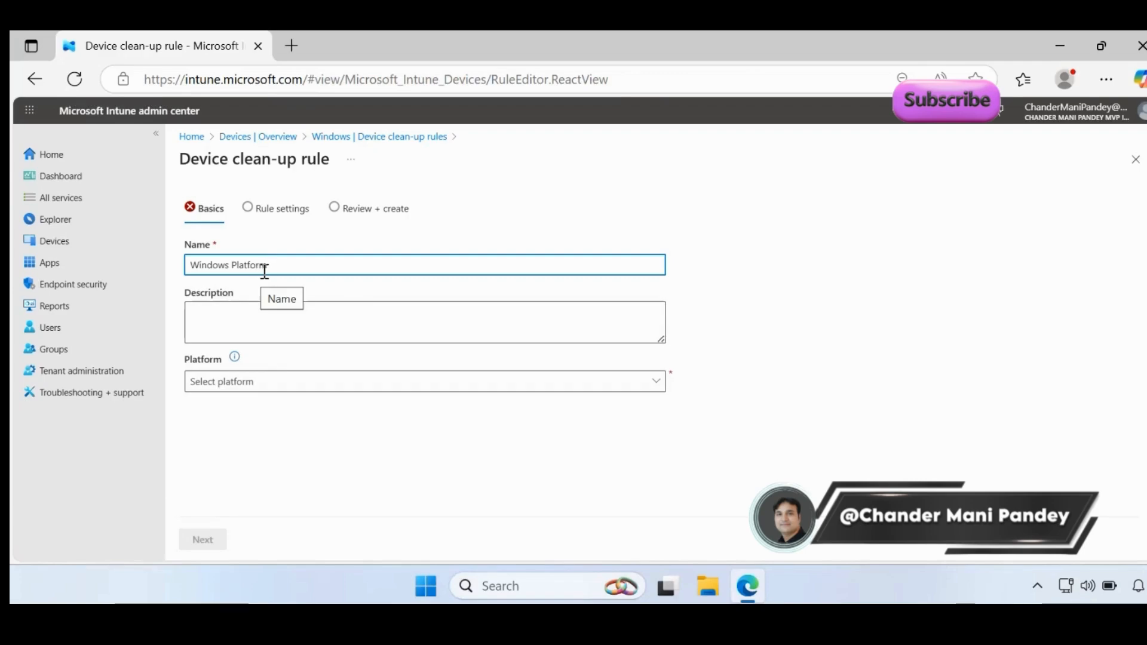
type("Windows Platform")
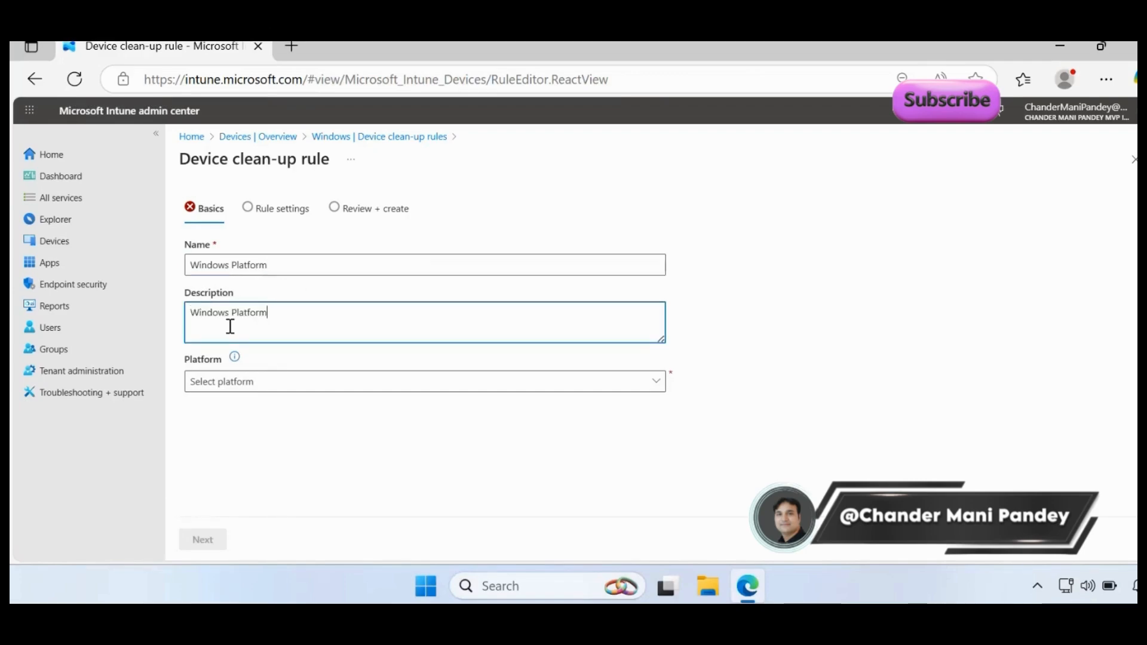
Set the rule's platform to Windows and continue to the rule settings.
left_click(424, 381)
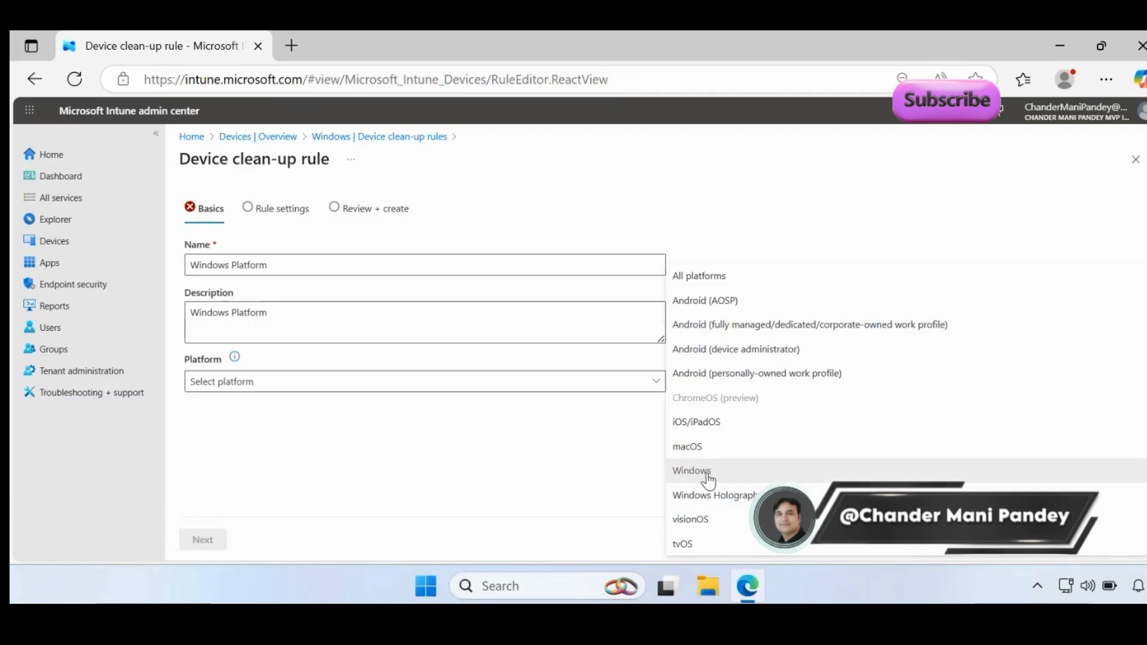
left_click(691, 471)
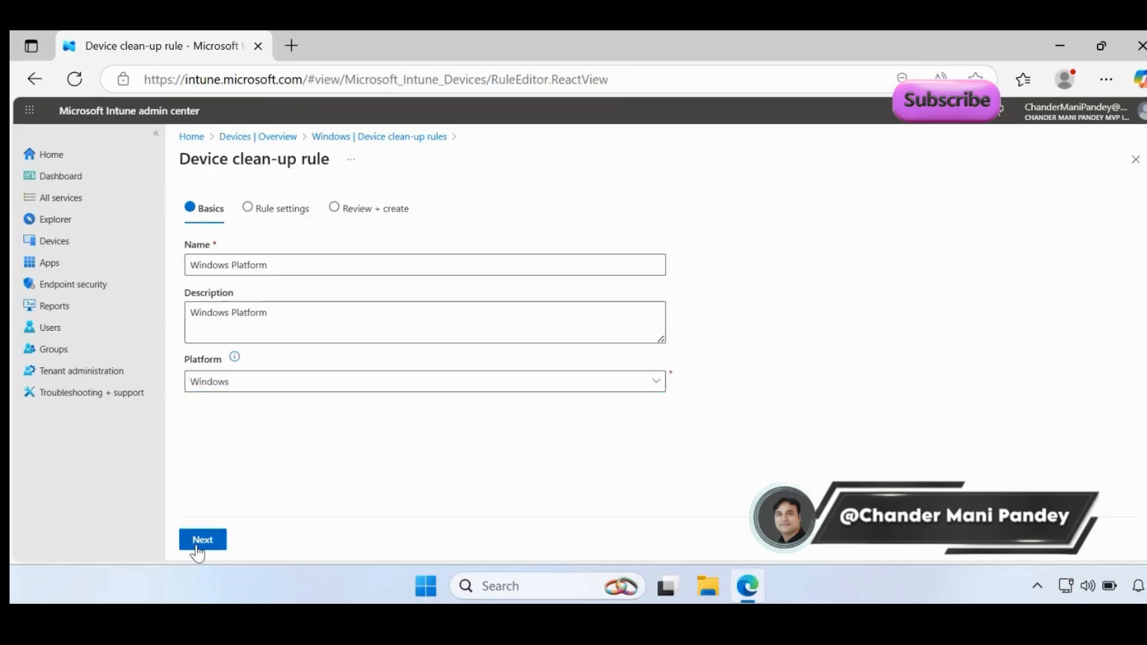
left_click(203, 539)
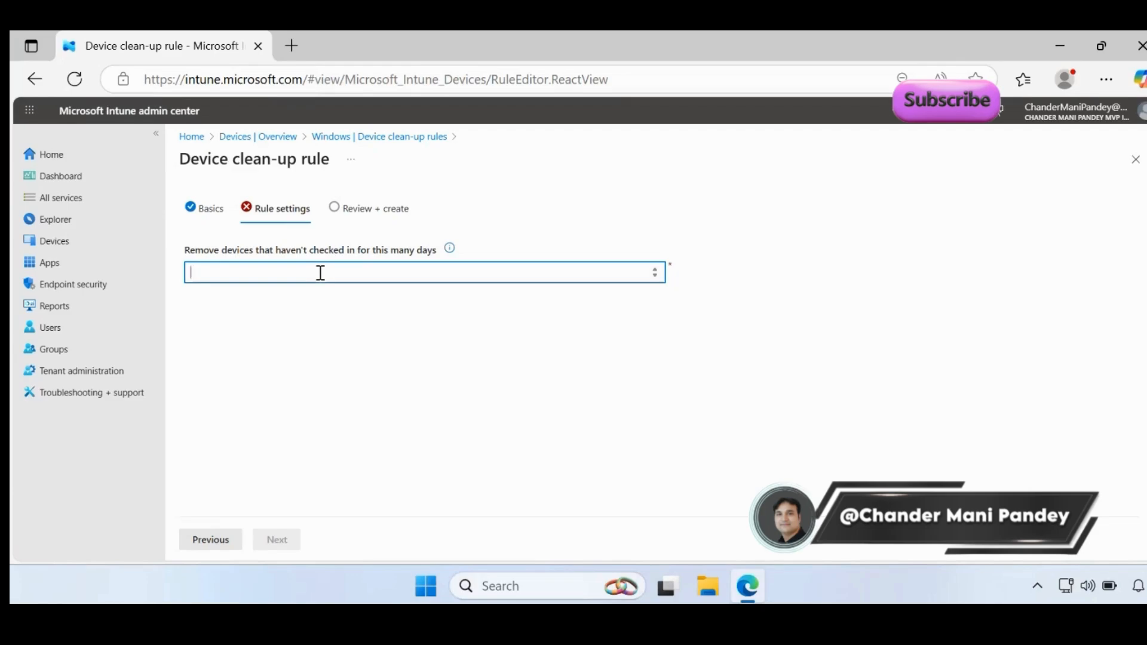
Set the inactivity threshold to 30 days since last check-in and proceed to Review + create.
type("30")
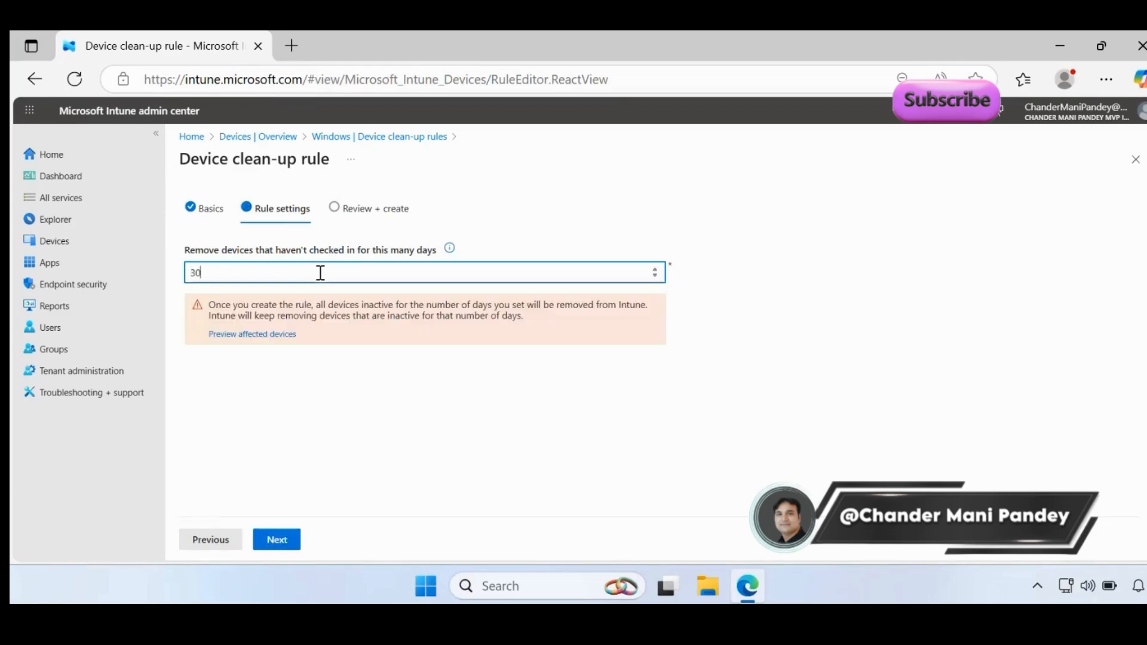
key("Backspace")
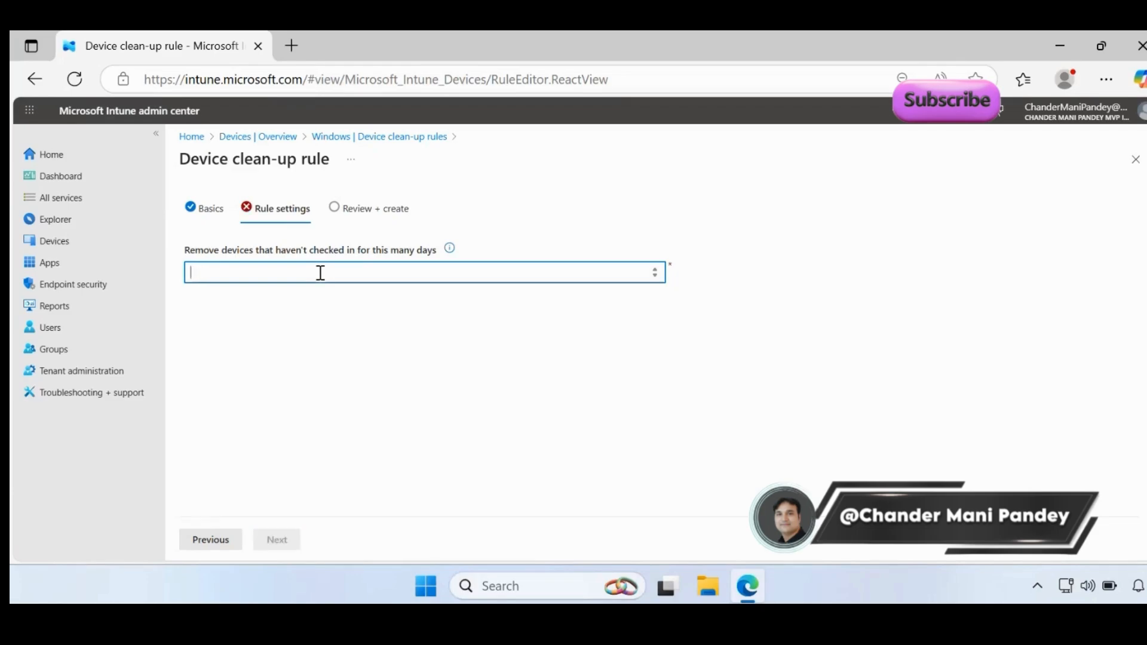
type("270")
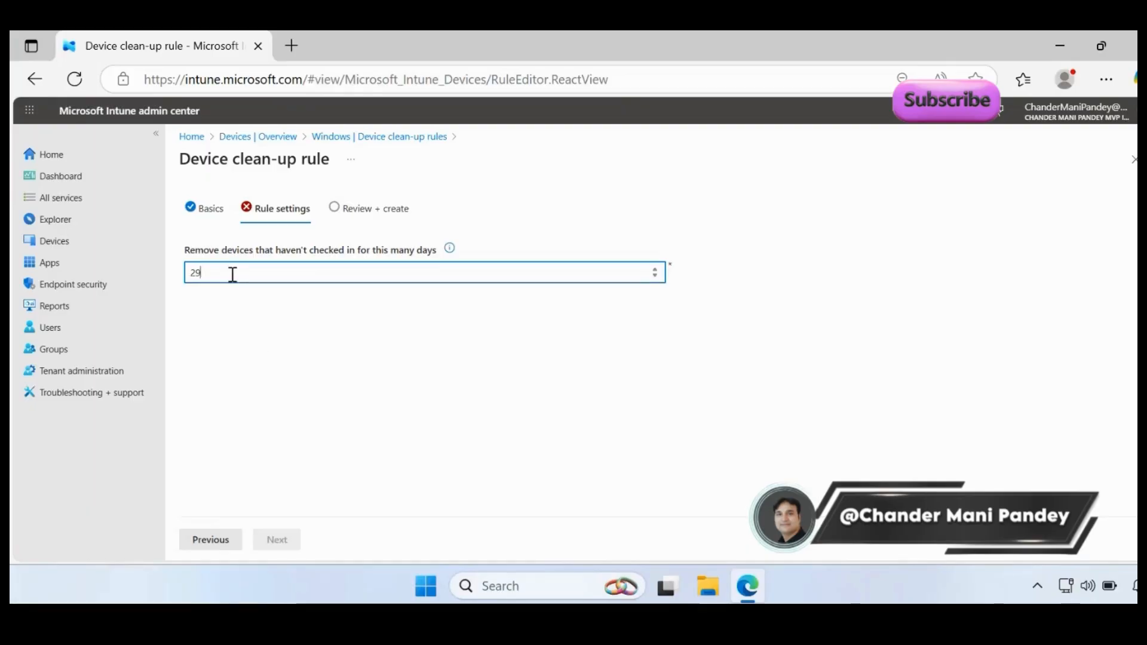
type("30")
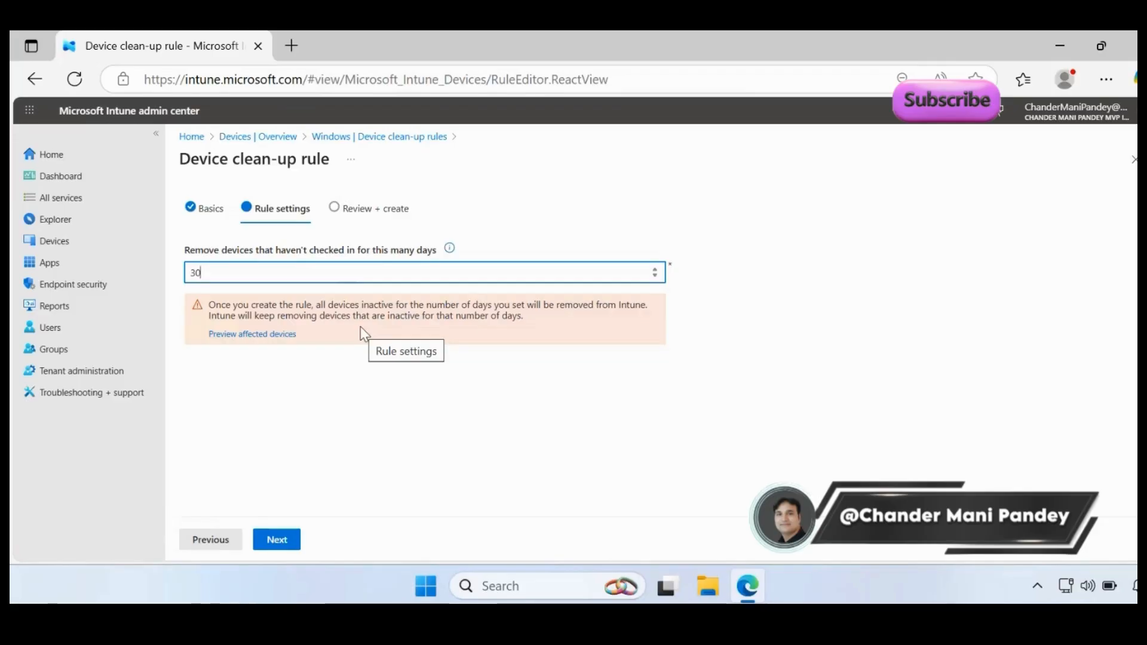
mouse_move(223, 272)
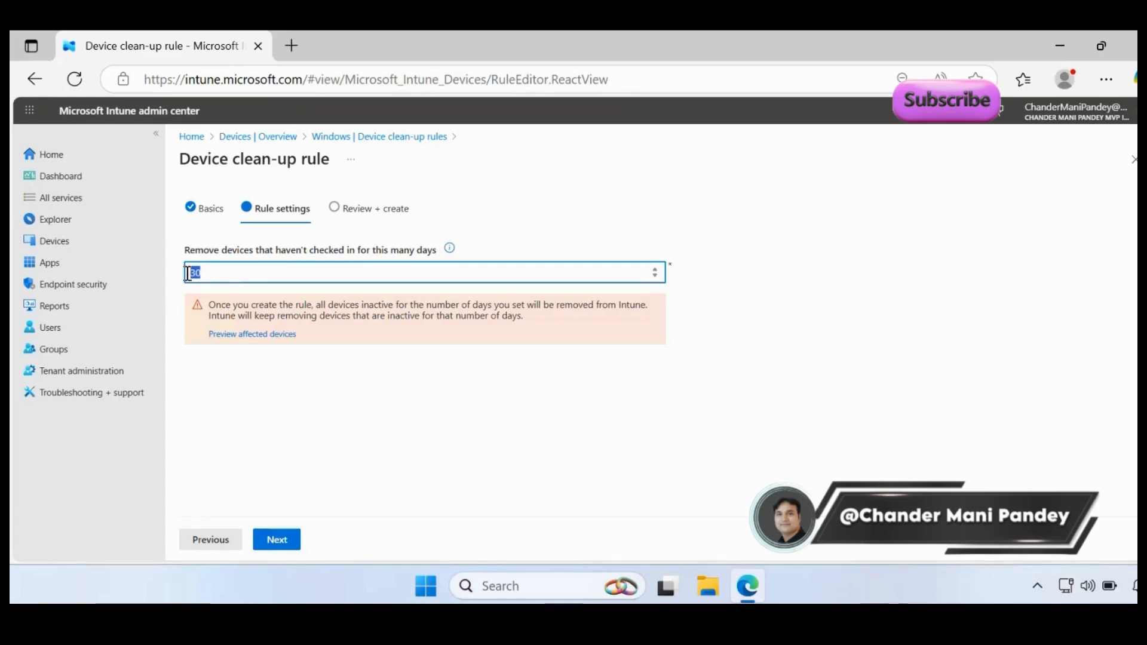
mouse_move(276, 539)
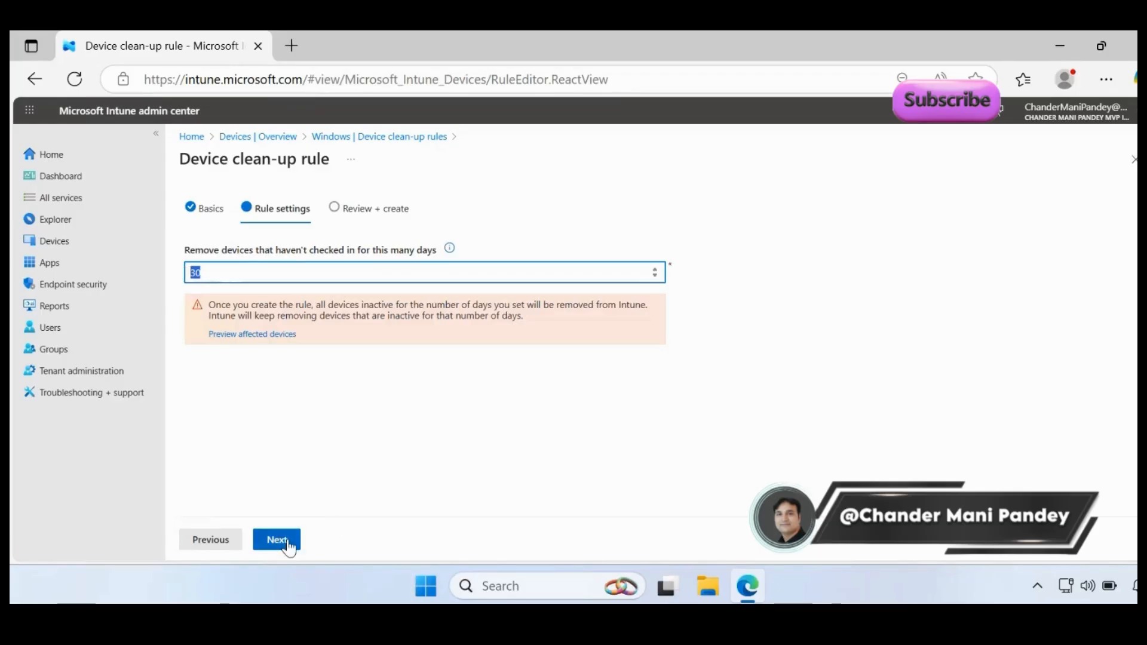
left_click(276, 539)
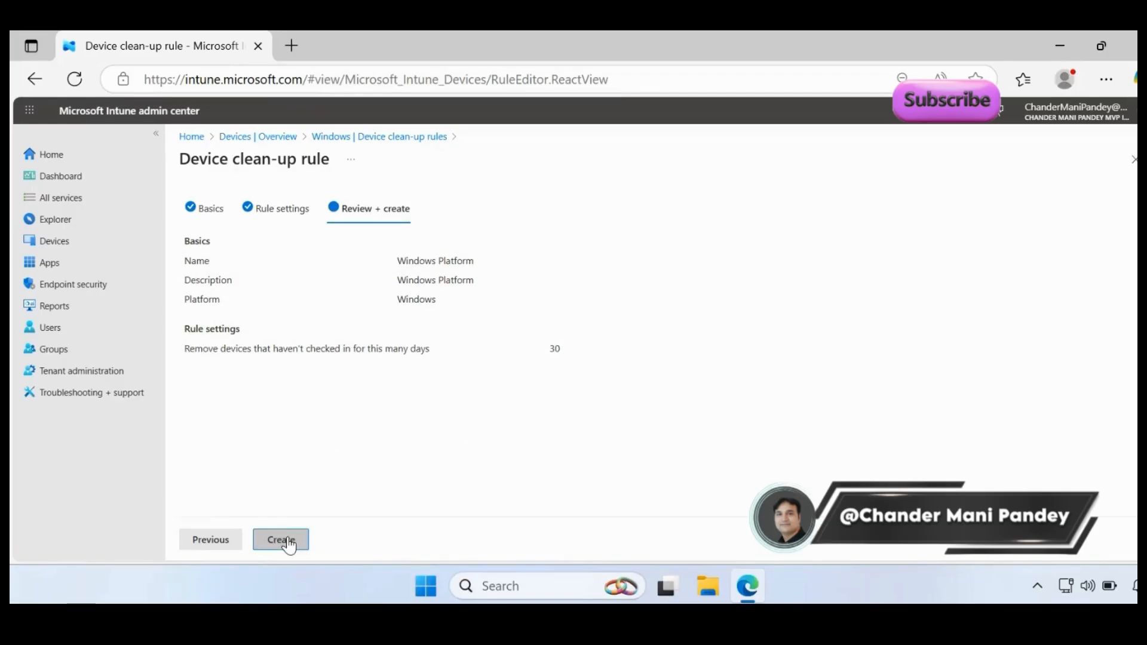
Create the Windows Platform clean-up rule and return to the Devices overview.
left_click(279, 539)
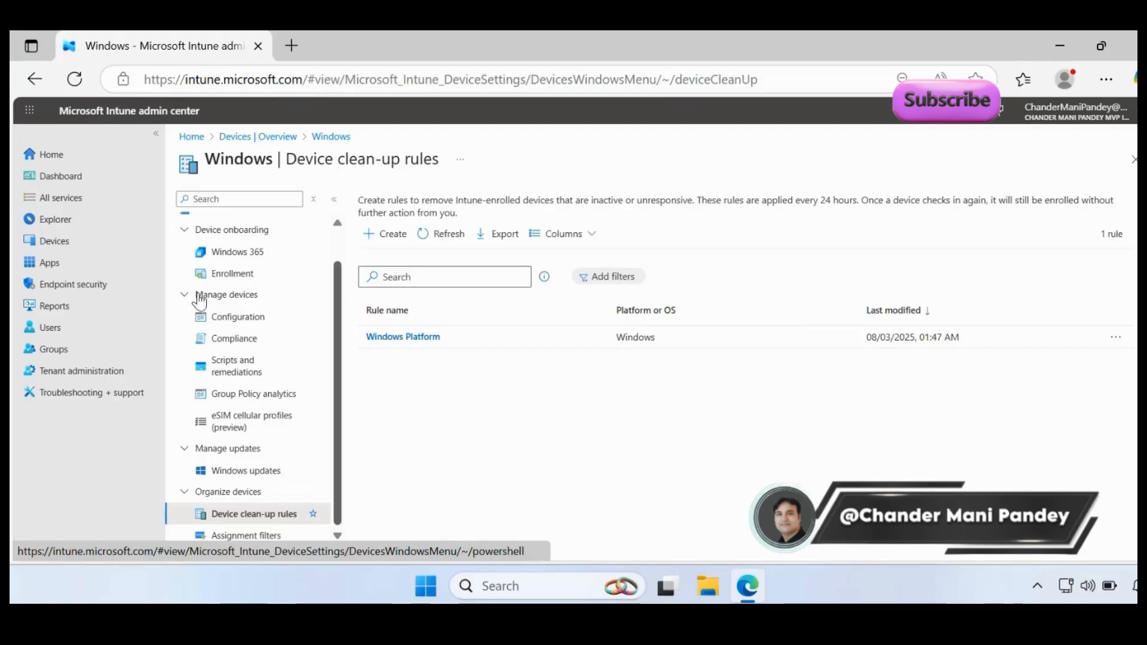
left_click(54, 240)
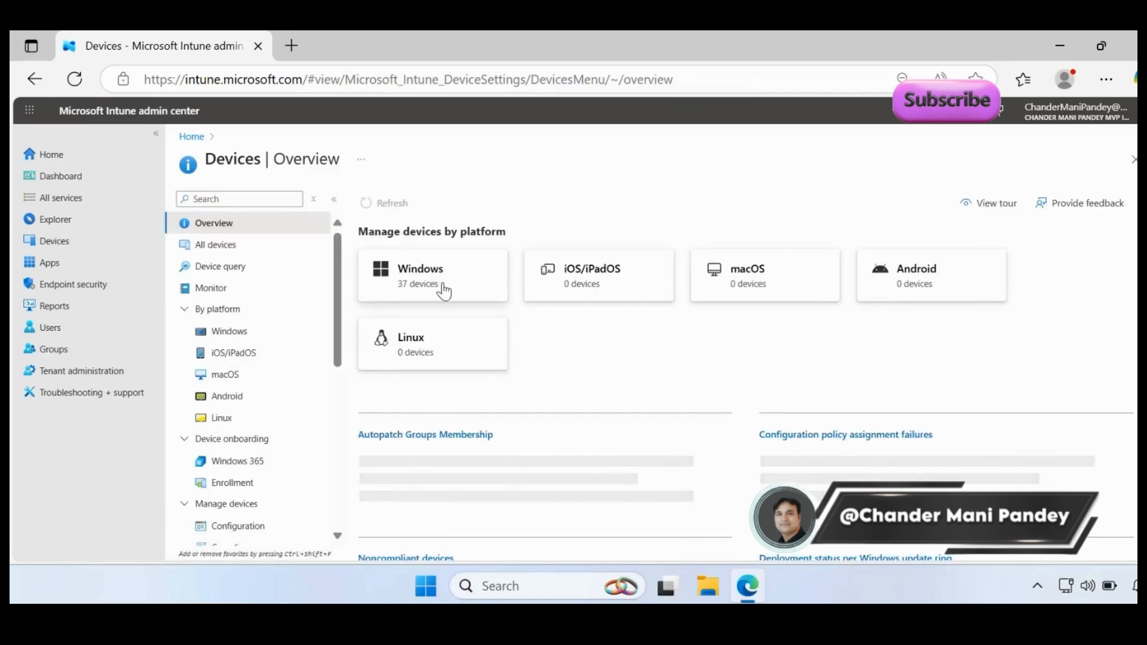
left_click(431, 275)
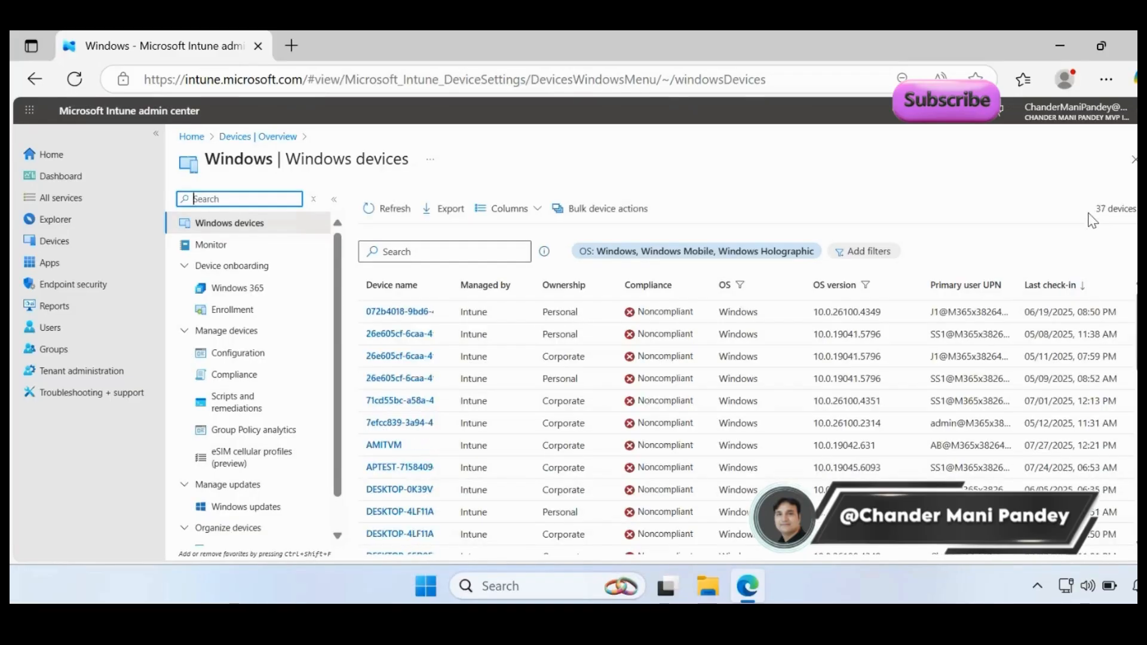
mouse_move(211, 243)
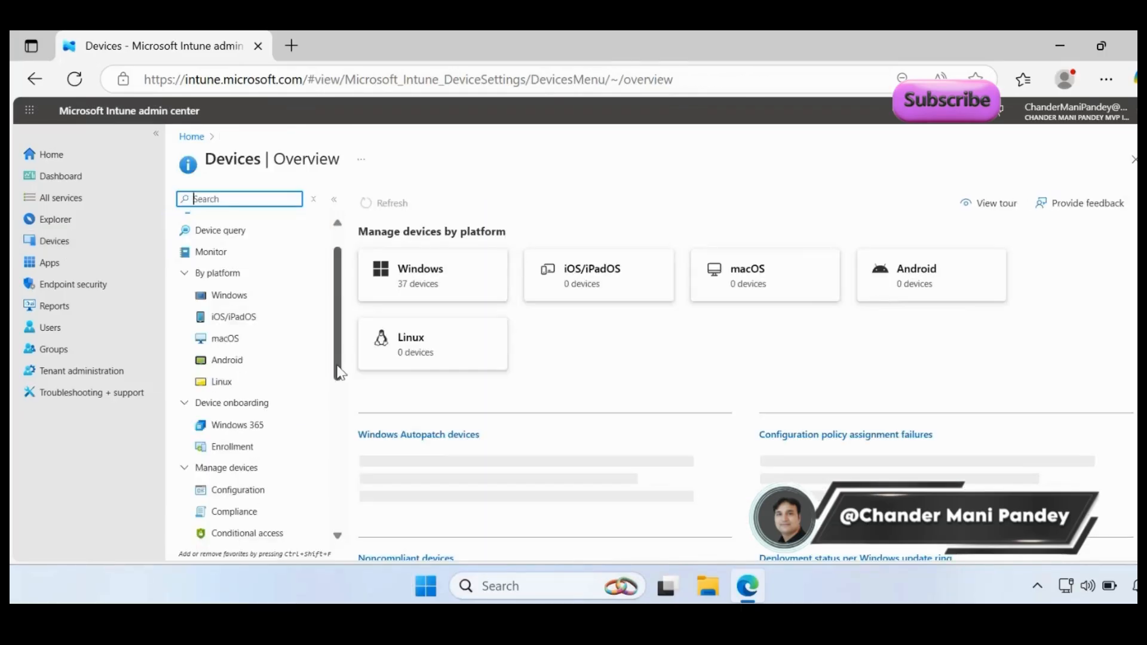
Start a second clean-up rule named 'MAC Platform' from the clean-up rules page.
scroll("down", 3)
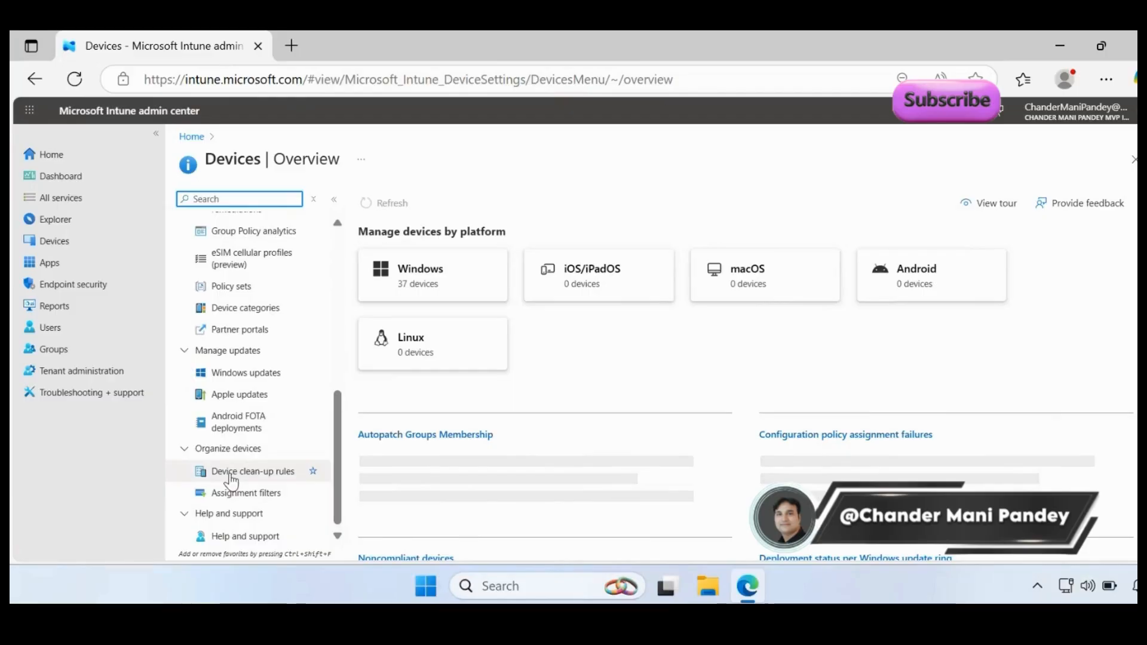
left_click(252, 471)
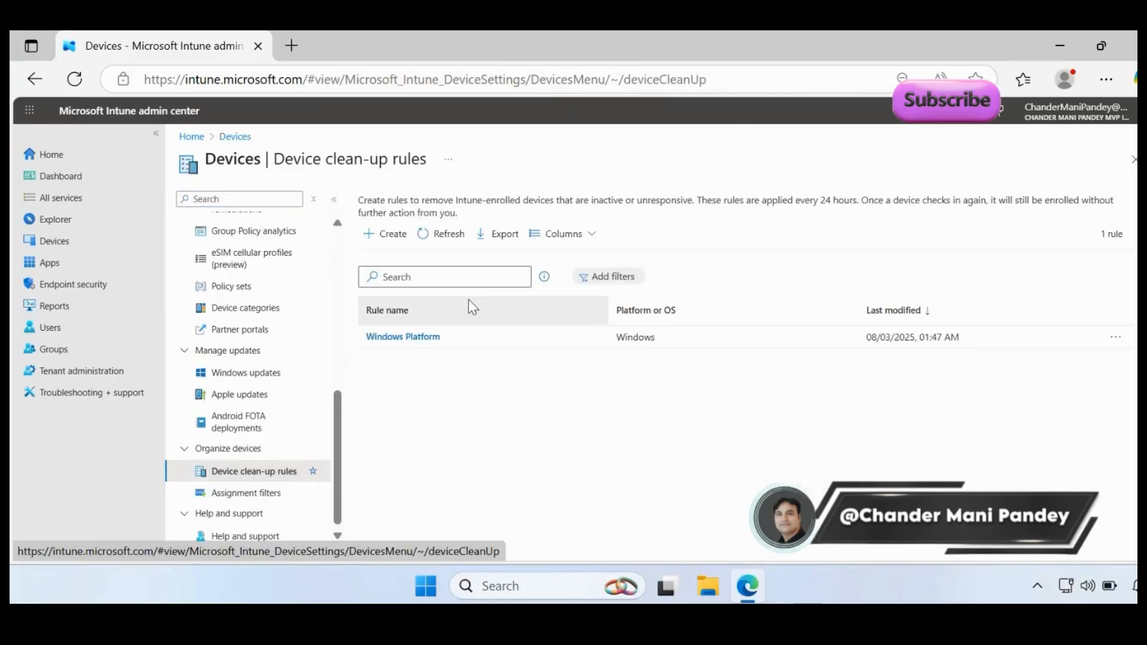
left_click(384, 233)
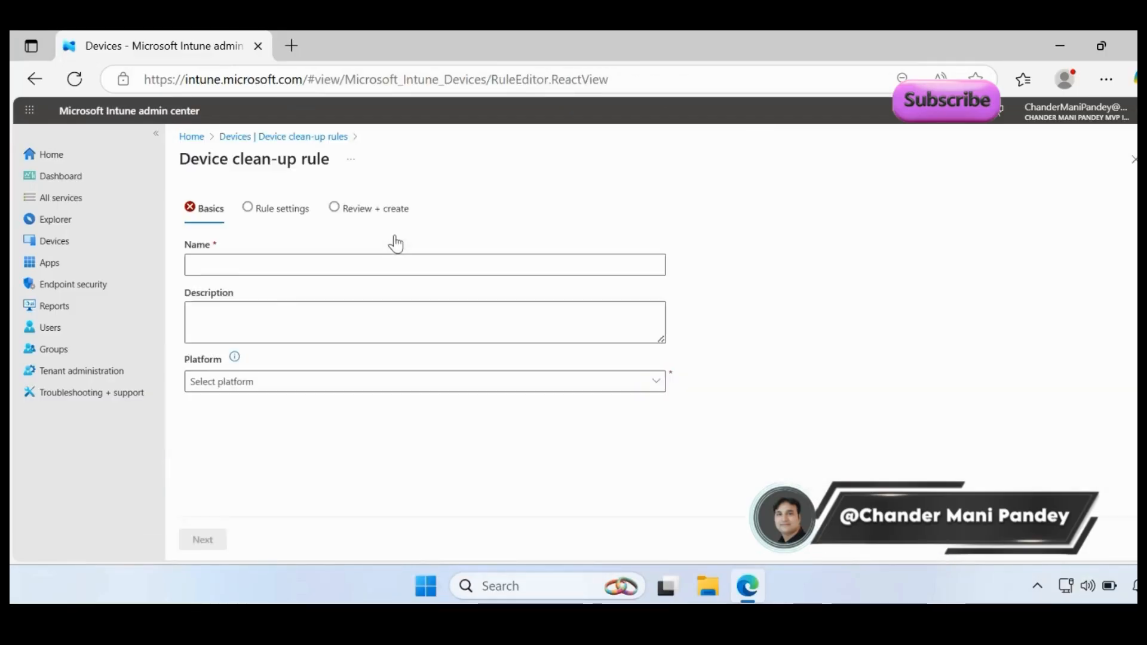
left_click(423, 265)
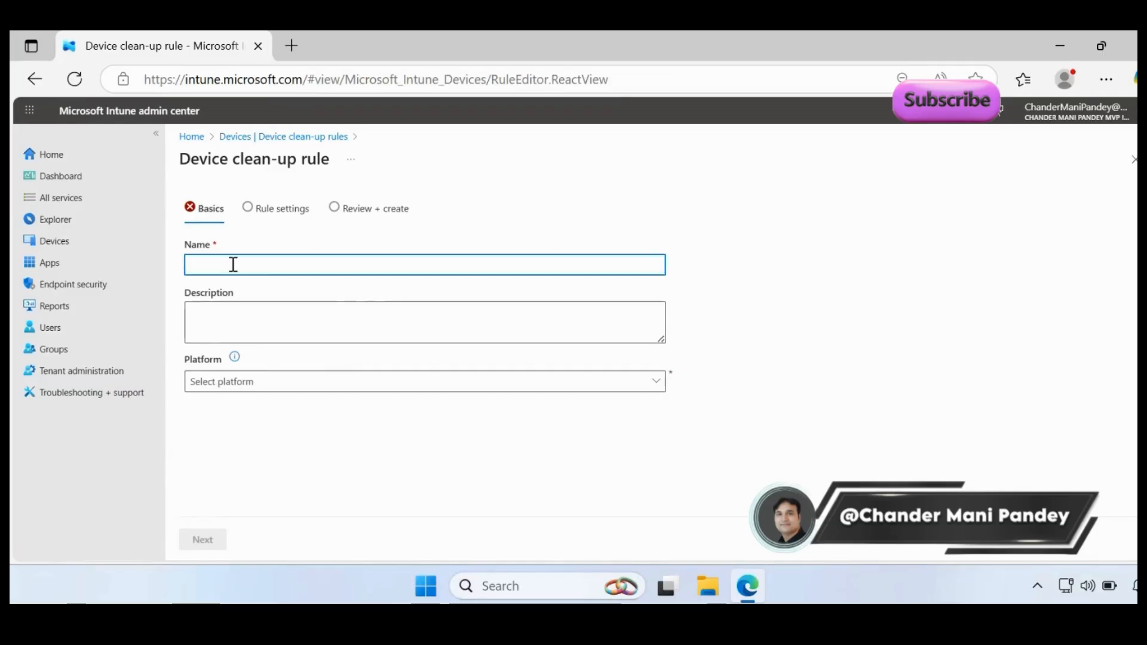
type("Windows Platform")
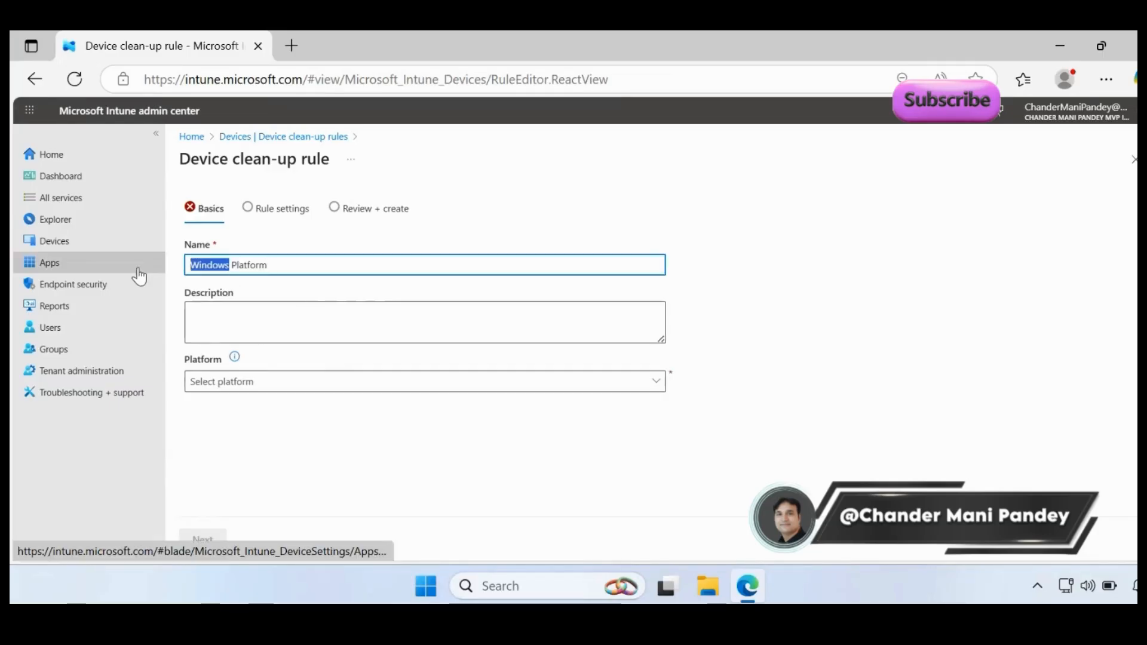
type("MAC")
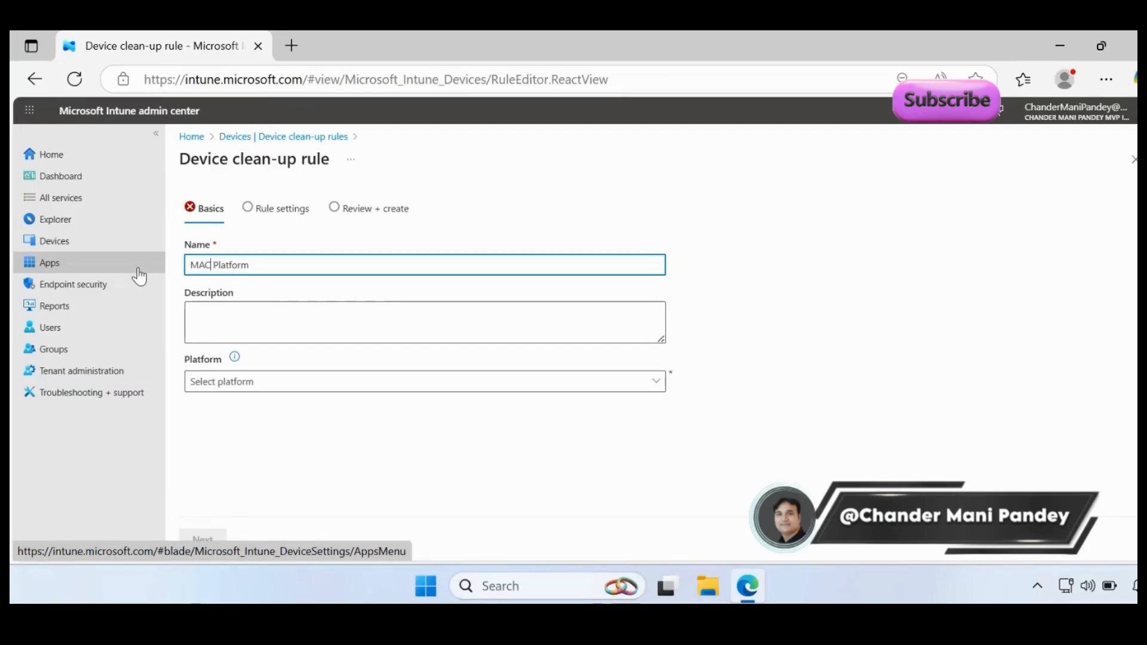
Set the platform to macOS with a 90-day inactivity threshold and proceed to review.
left_click(424, 381)
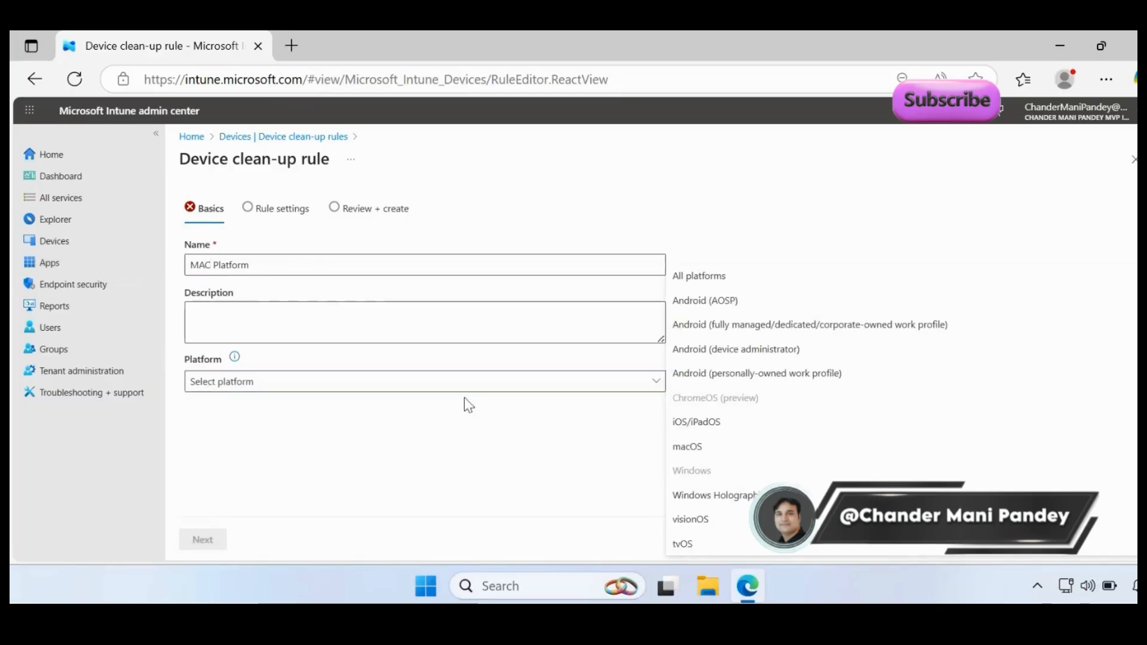
left_click(686, 446)
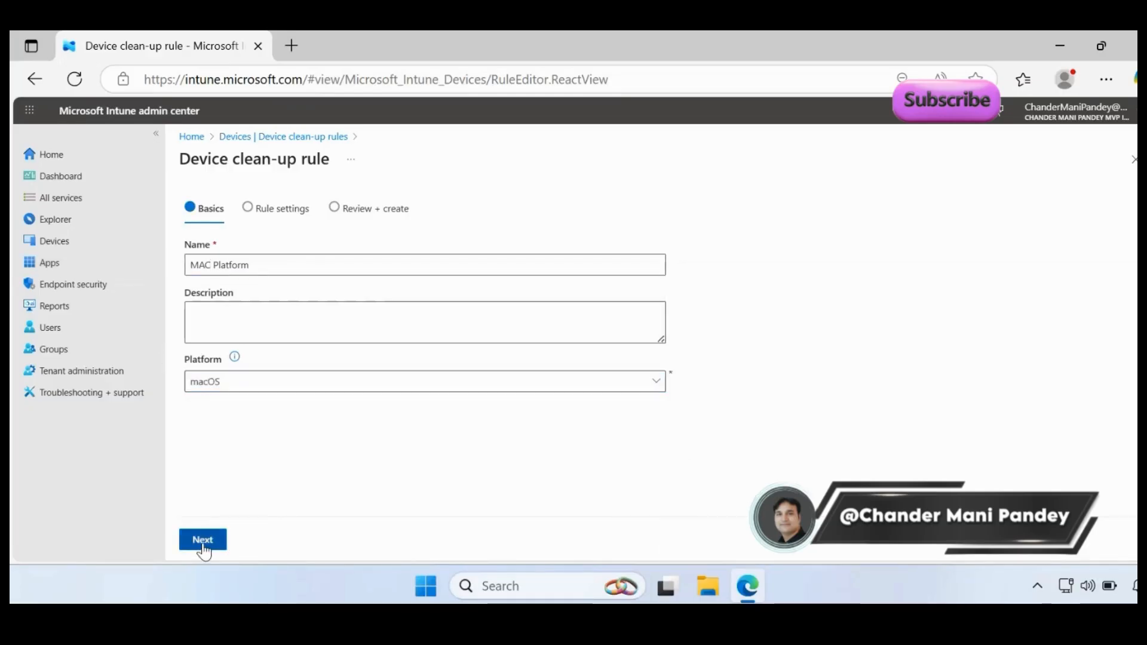
left_click(202, 538)
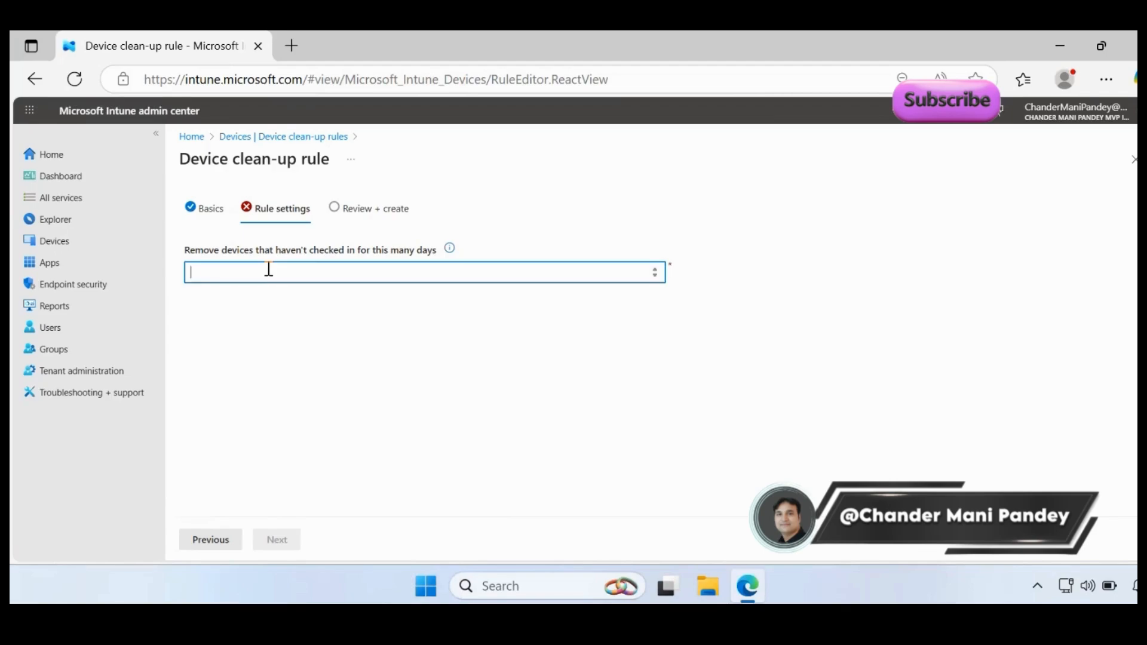
type("90")
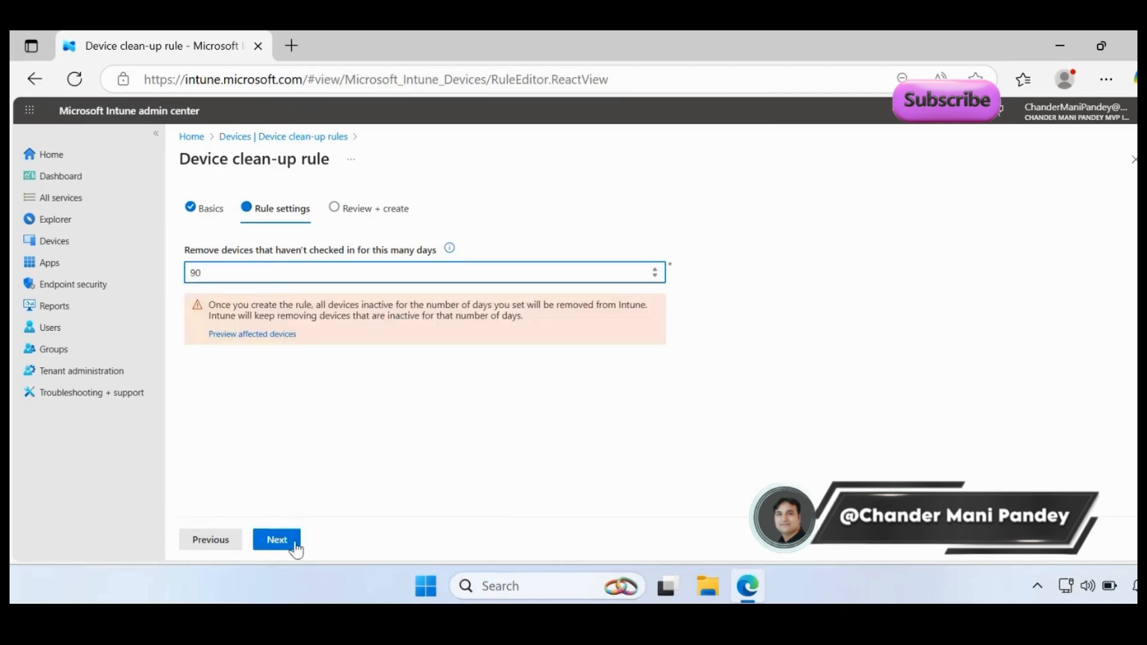
left_click(276, 539)
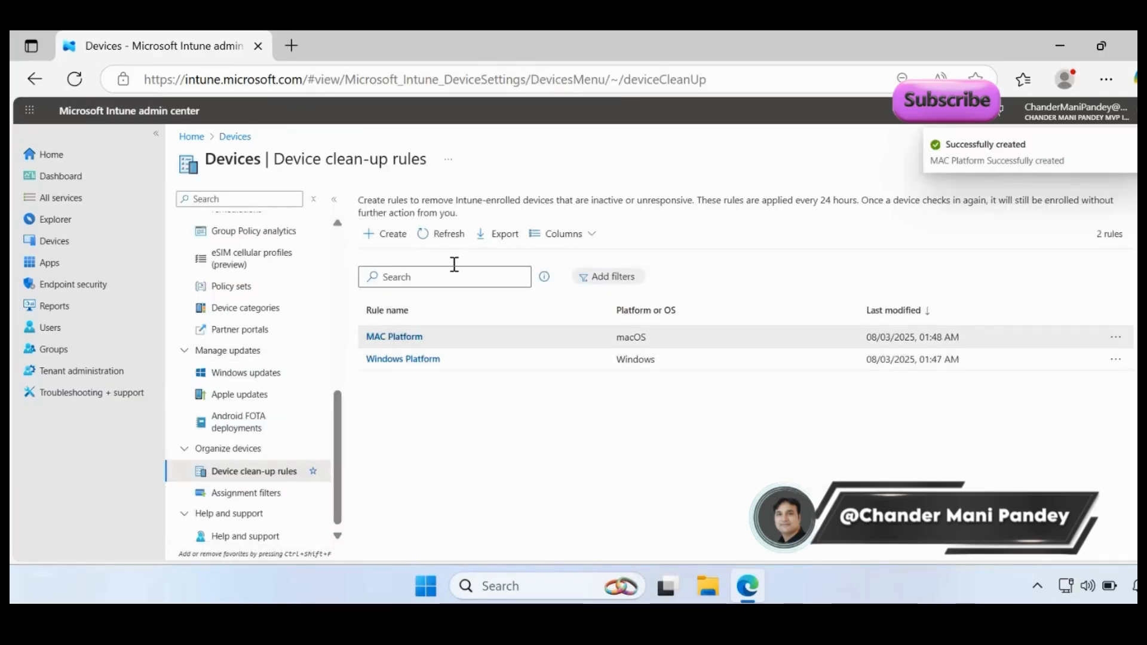
Start a third clean-up rule named 'iOS Platform' for the iOS/iPadOS platform.
left_click(383, 233)
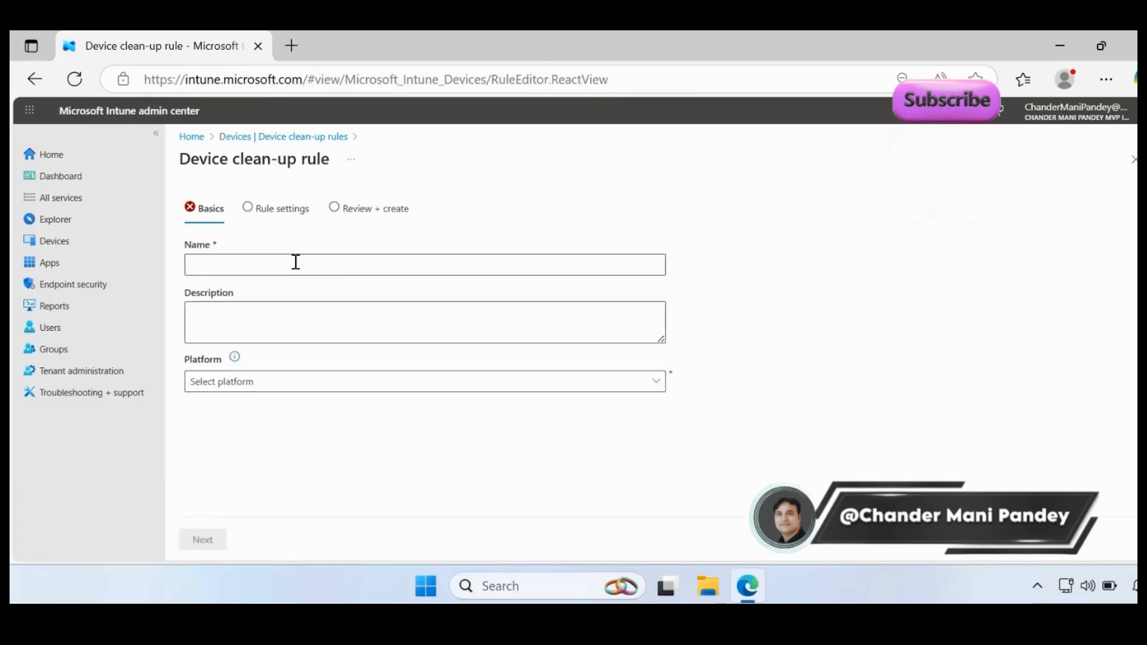
left_click(424, 264)
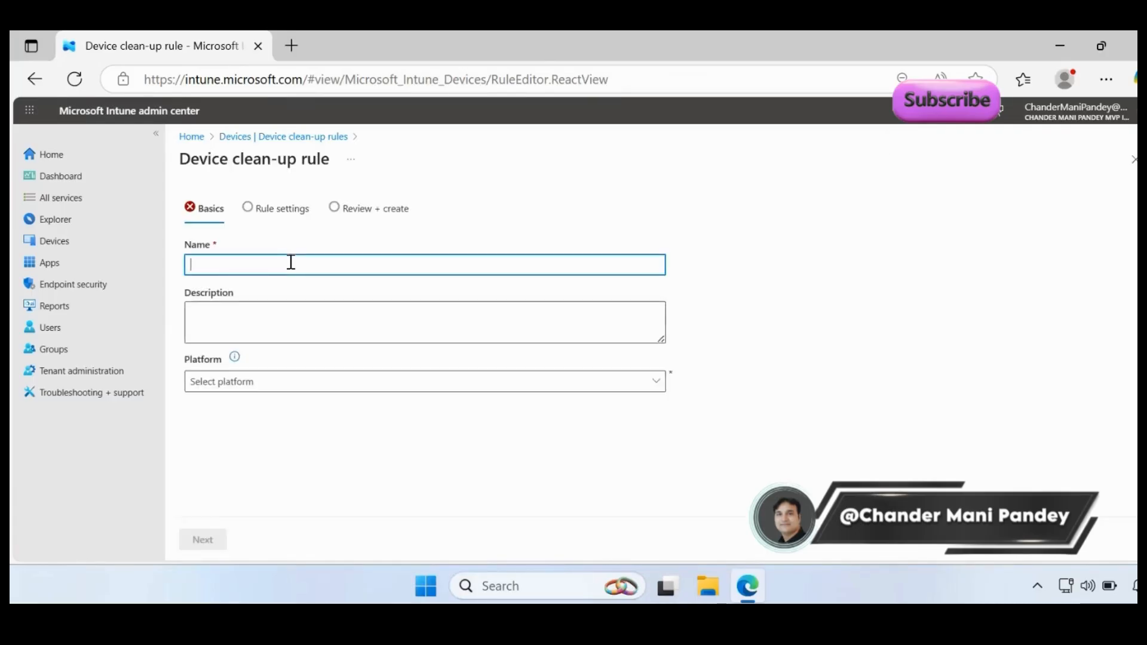
type("Windows Platform")
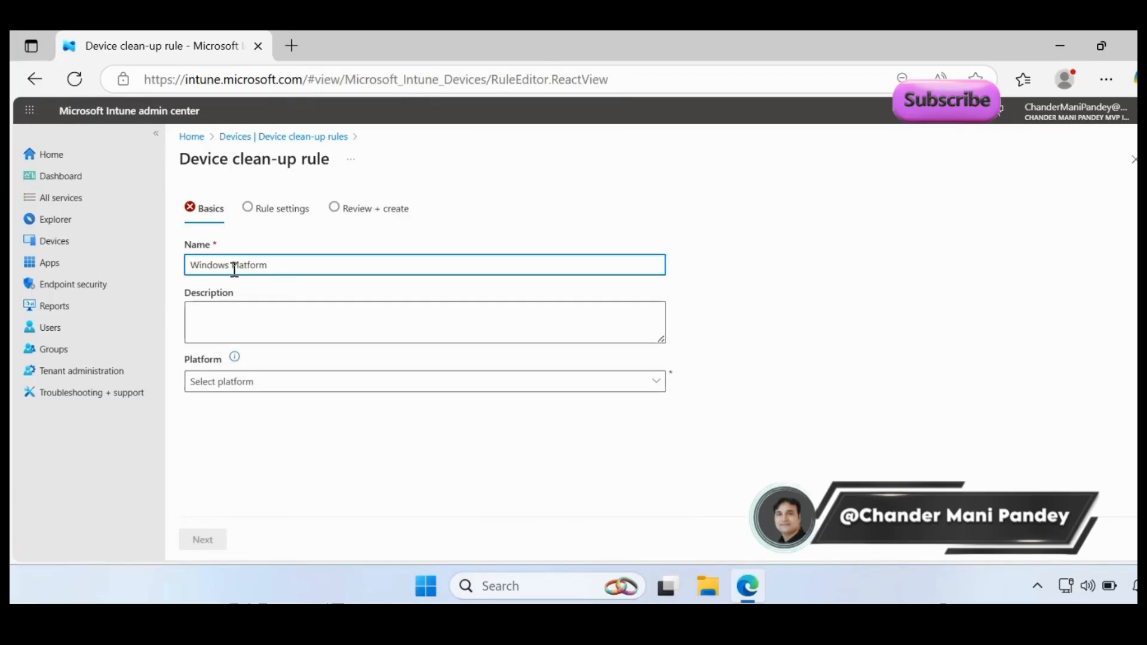
left_click(425, 266)
type("OS")
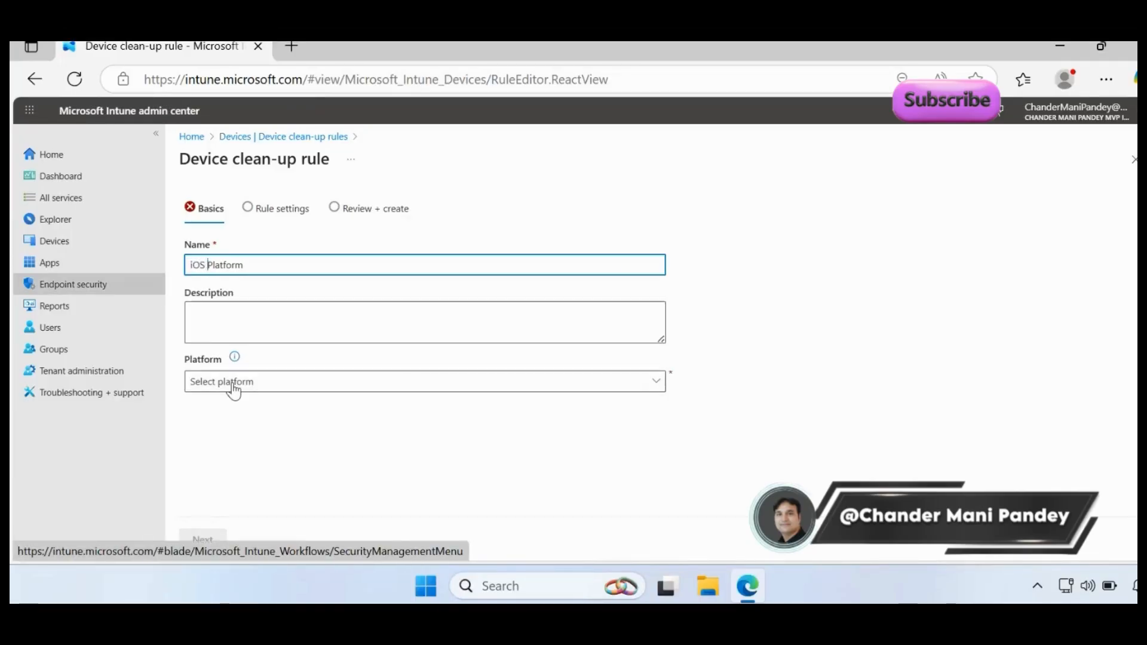
left_click(424, 381)
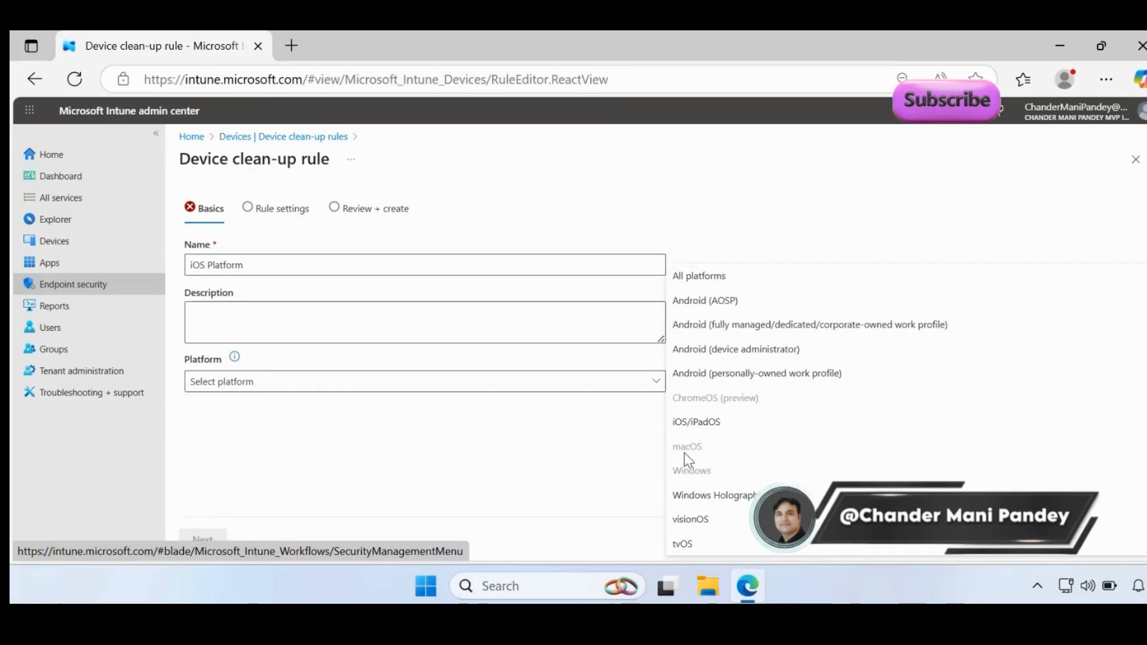
mouse_move(696, 478)
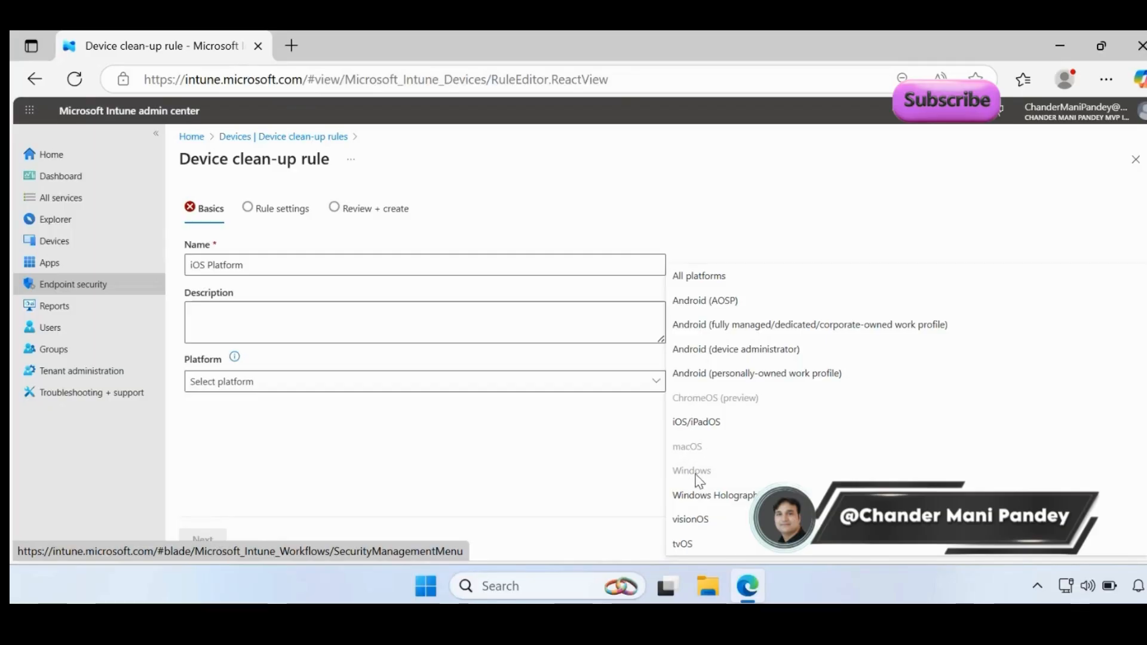
mouse_move(709, 474)
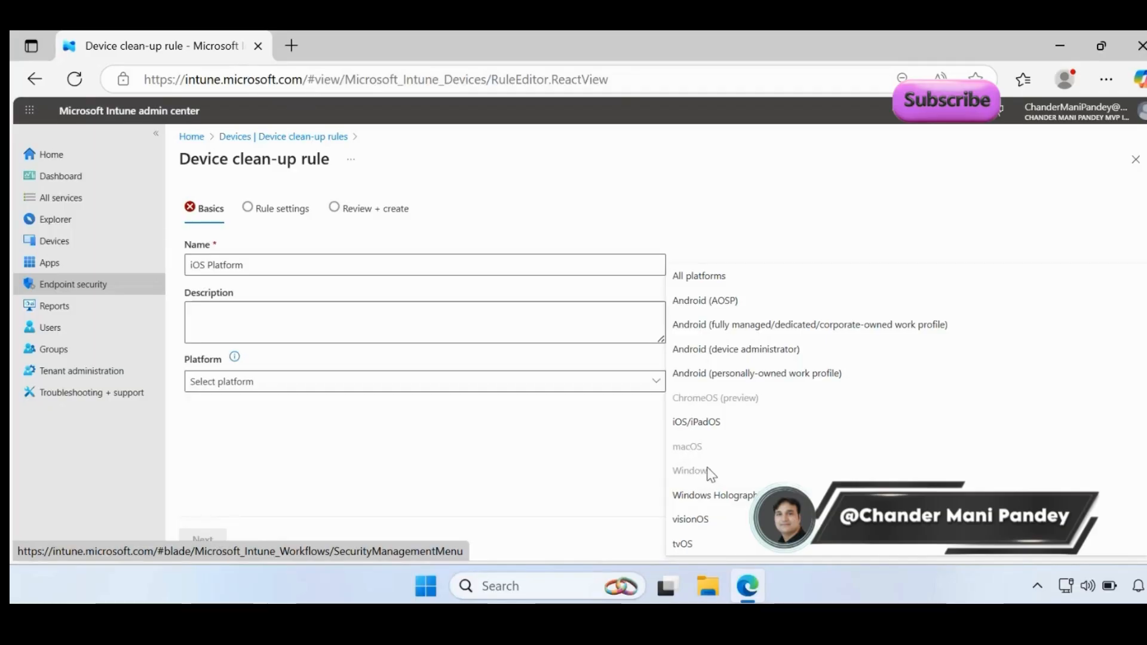
mouse_move(696, 421)
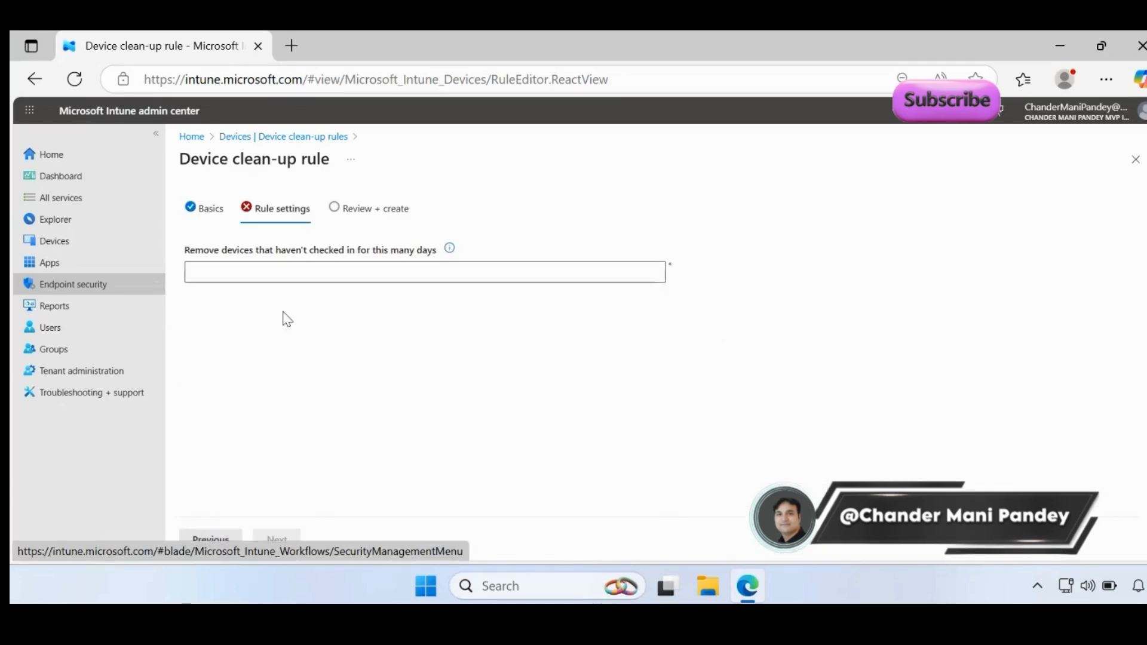
Set a 60-day inactivity threshold and create the iOS Platform rule.
left_click(422, 271)
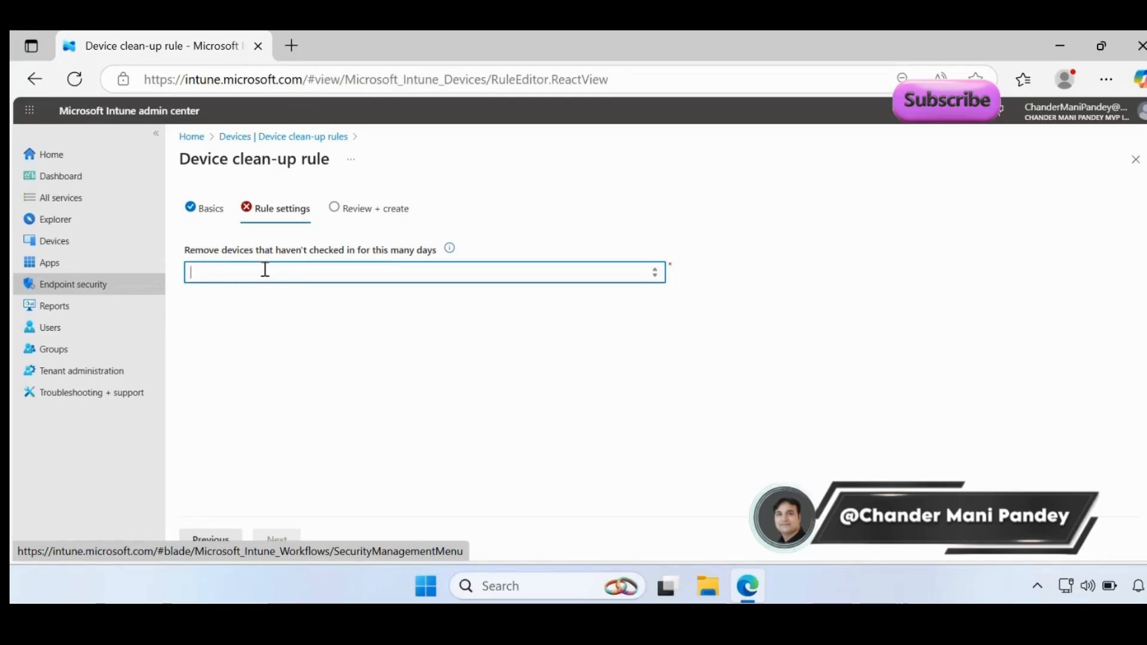
type("60")
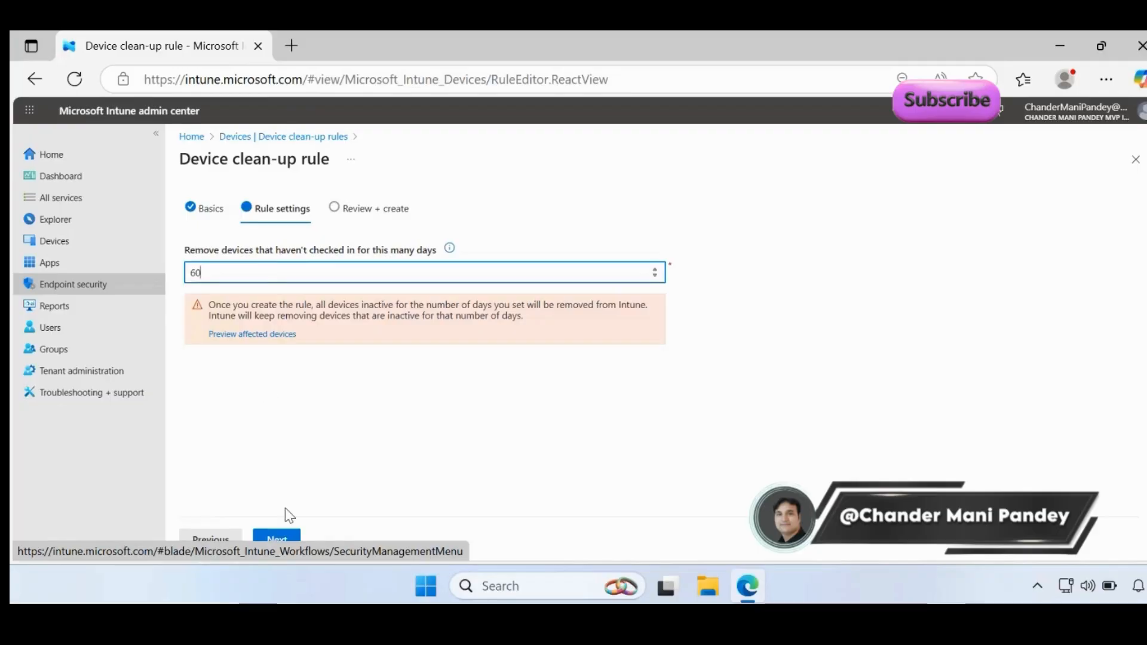
left_click(276, 539)
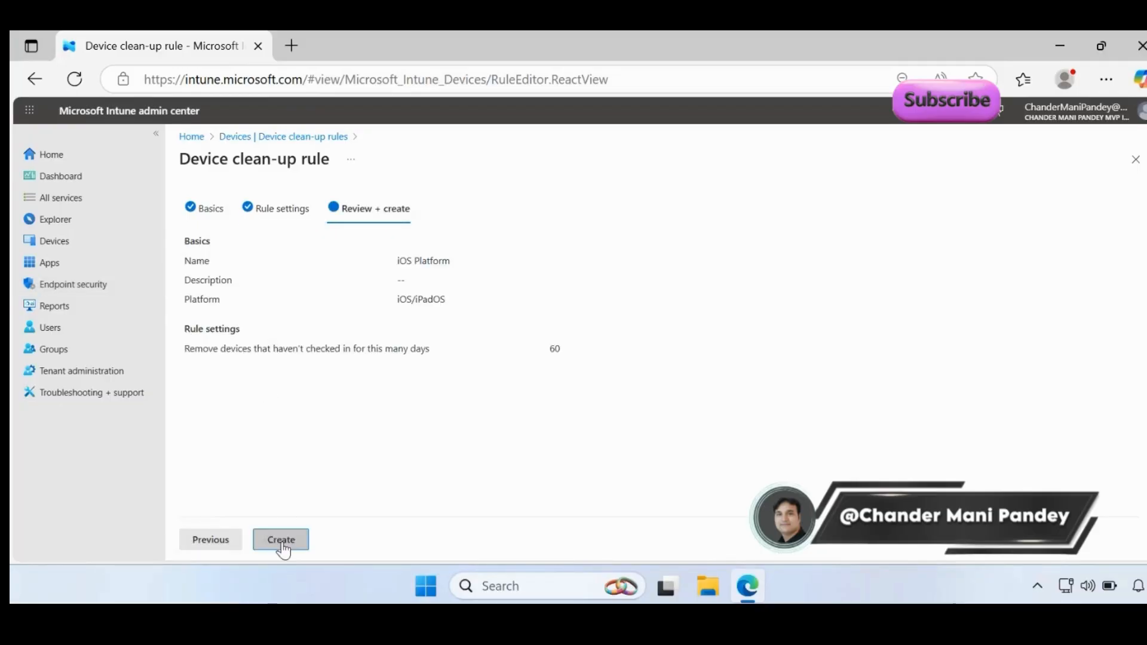
left_click(280, 538)
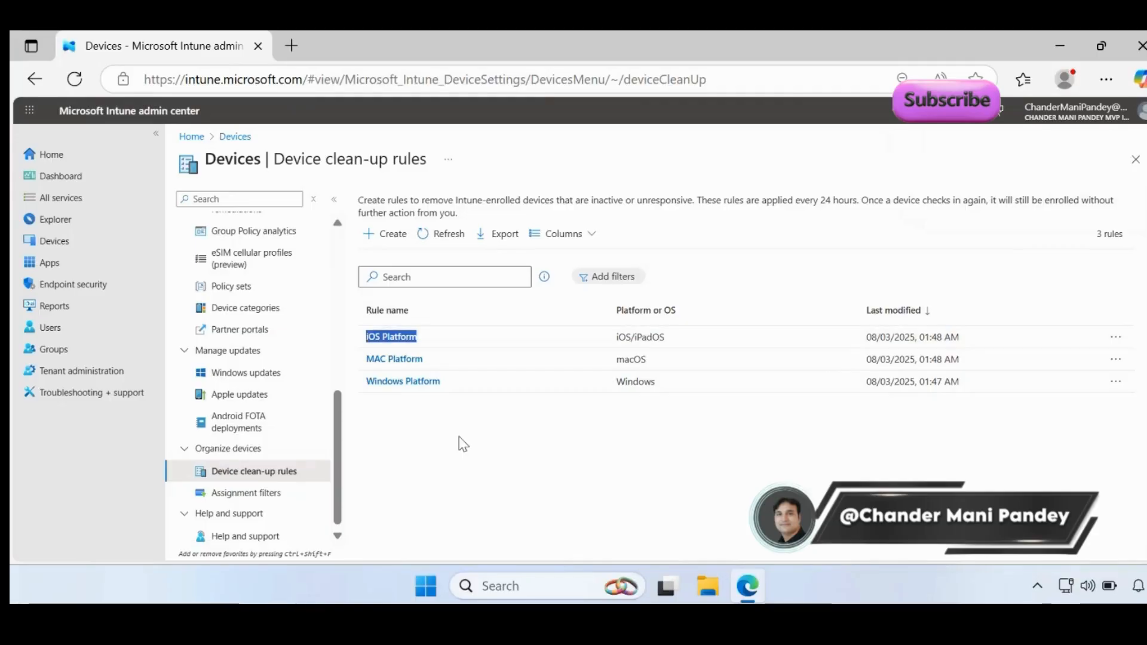
mouse_move(500, 458)
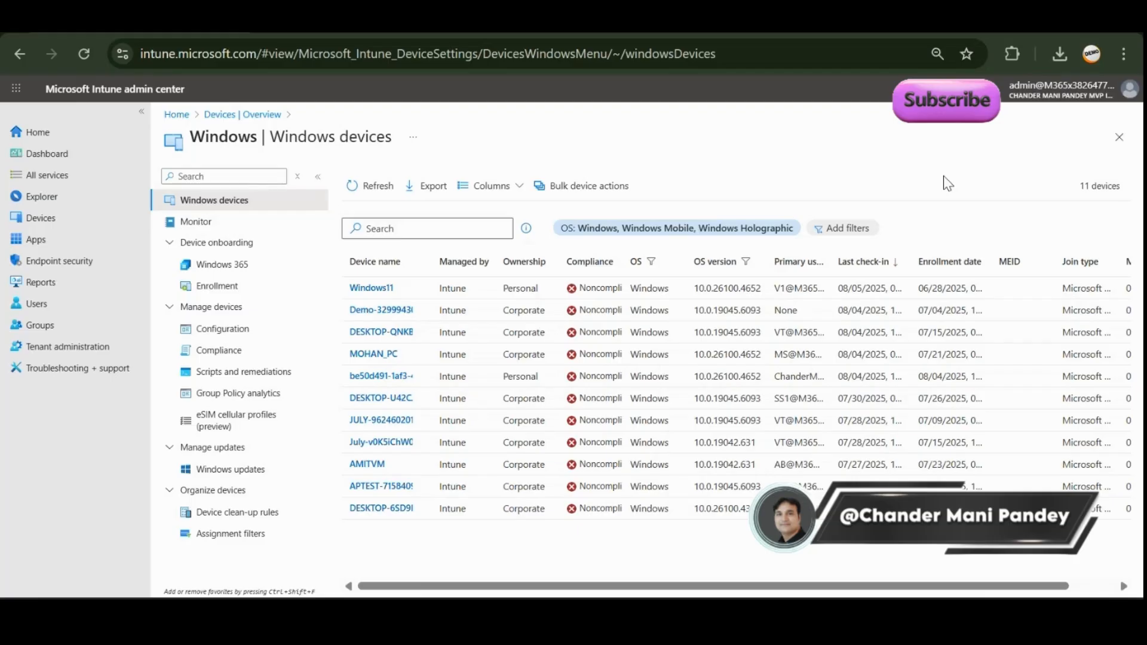
double_click(1099, 186)
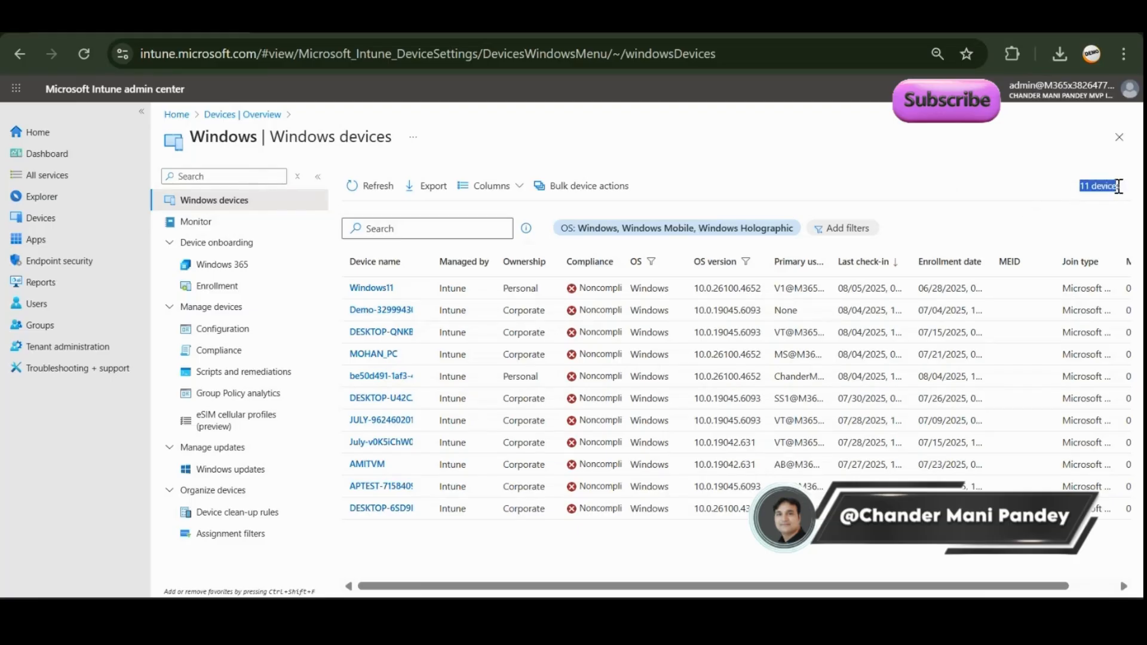